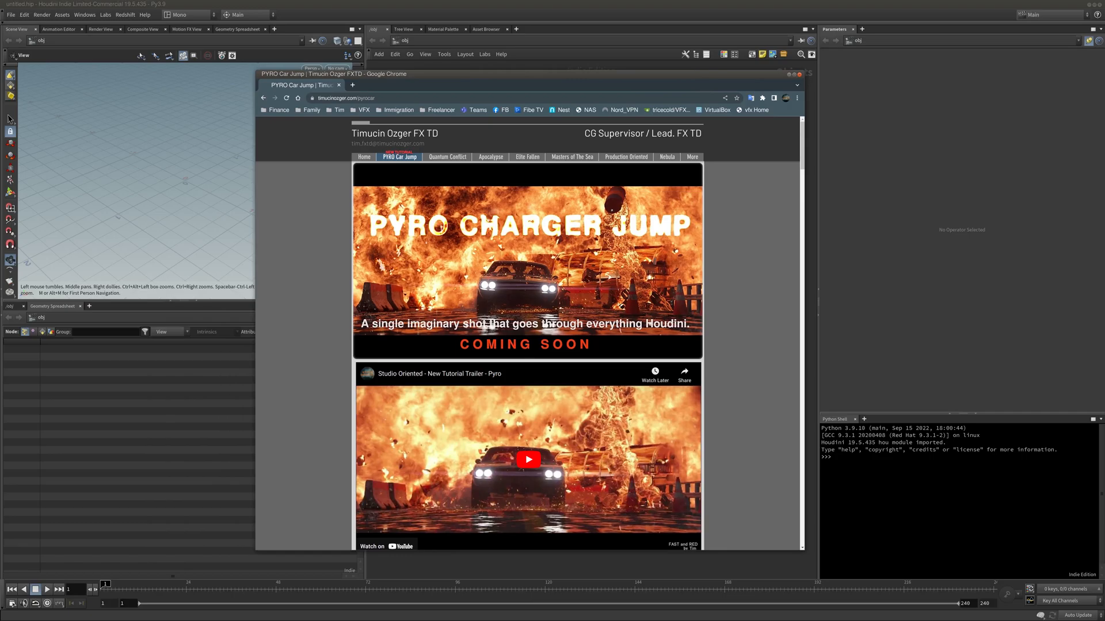
pyautogui.moveTo(538, 126)
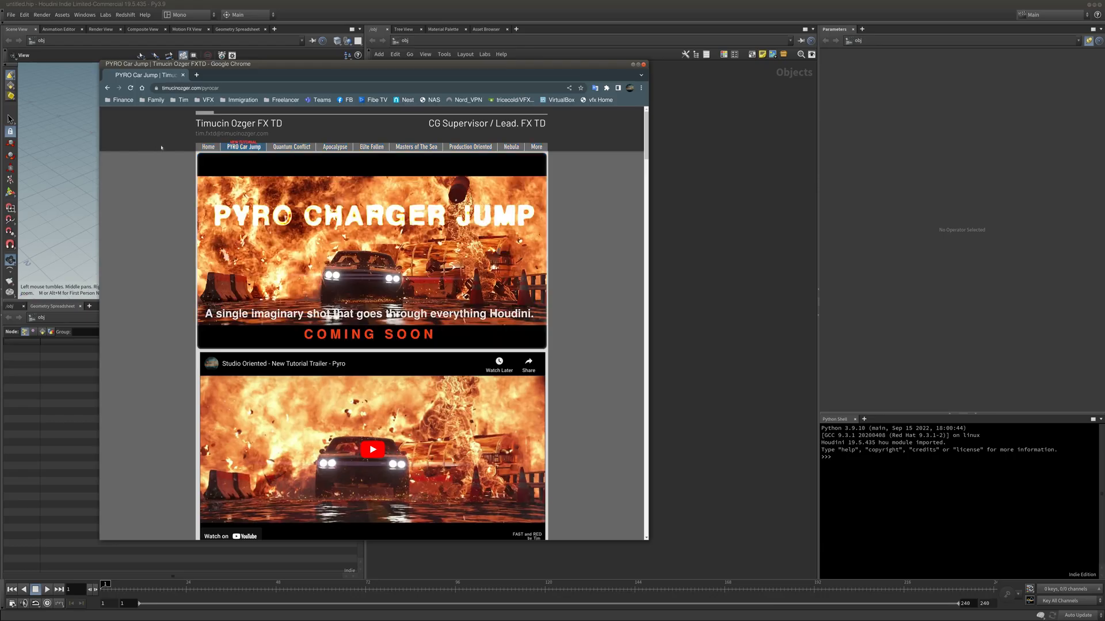
# Scroll to the embedded YouTube trailer and start it playing to its end screen
pyautogui.scroll(-3)
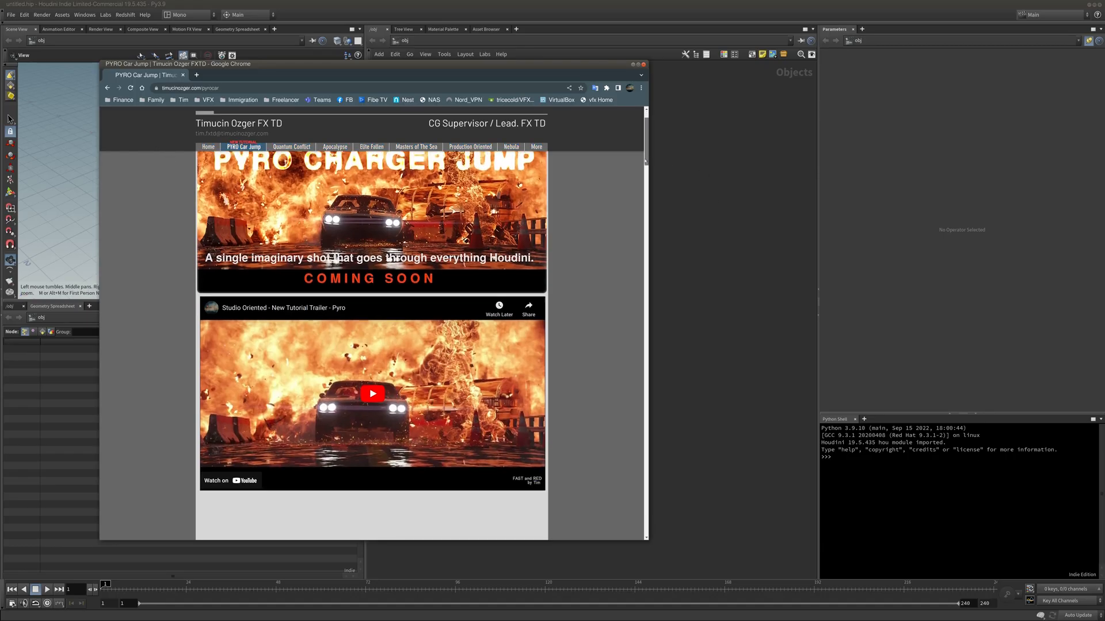
pyautogui.scroll(-3)
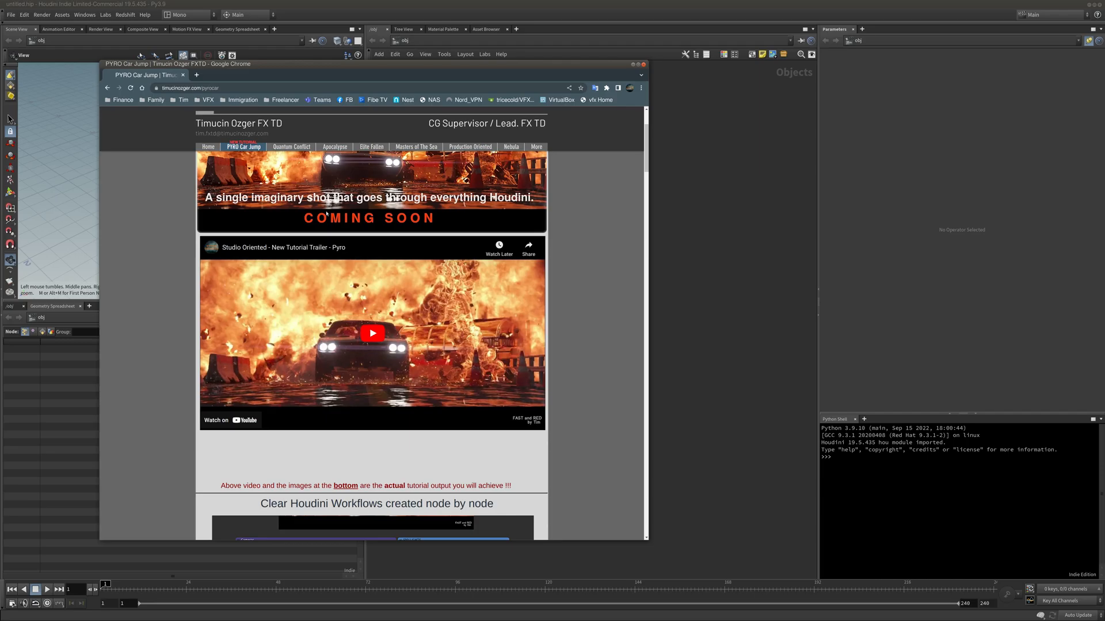
pyautogui.moveTo(381, 334)
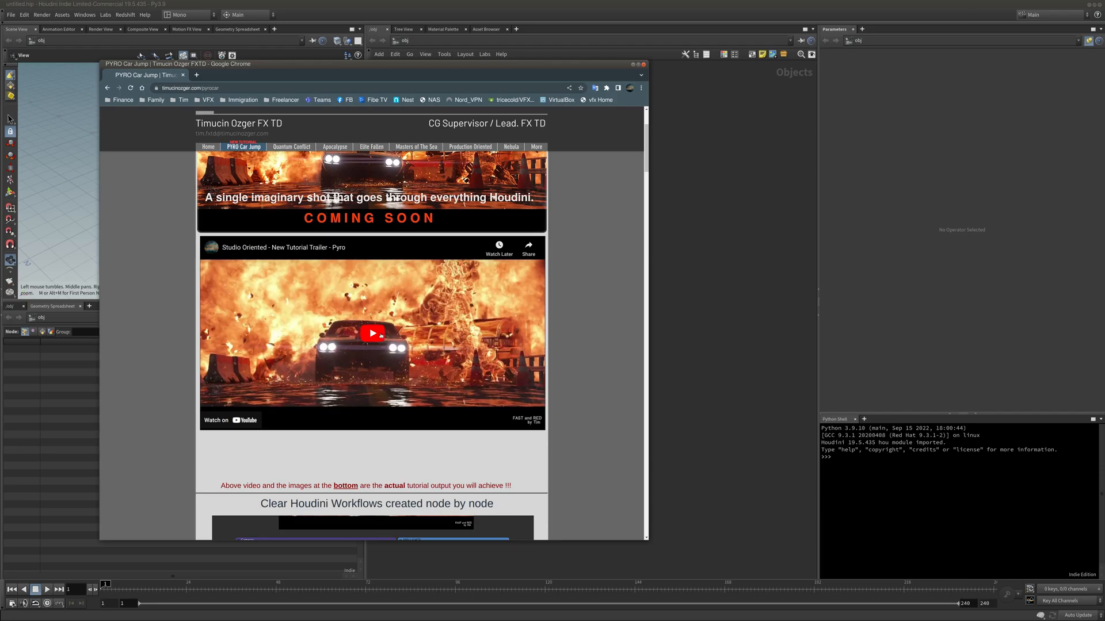
pyautogui.click(373, 333)
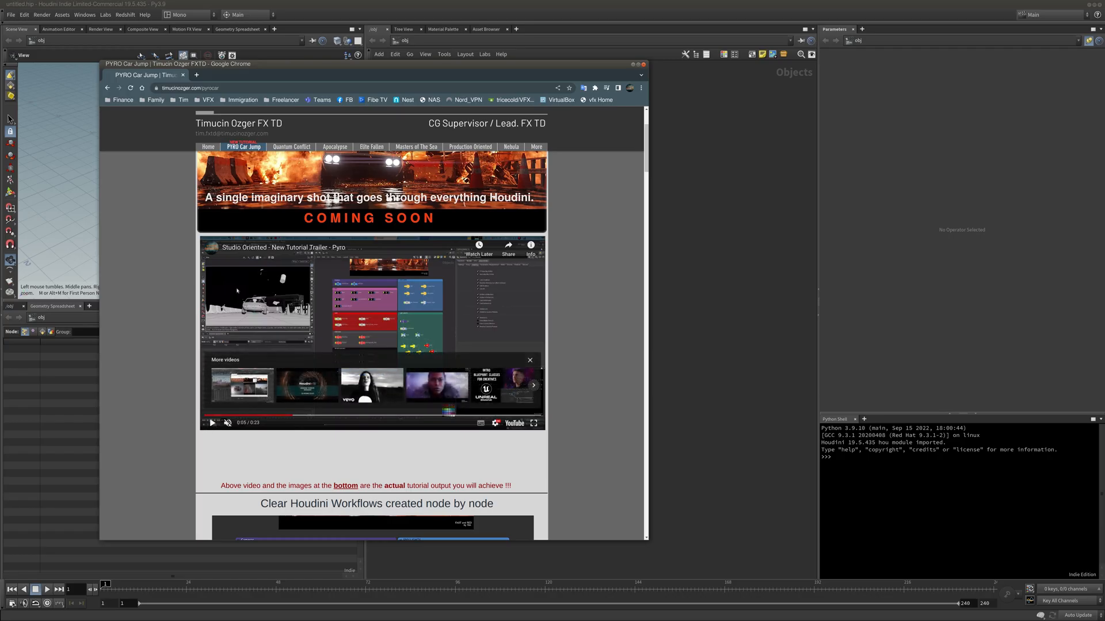
pyautogui.moveTo(211, 423)
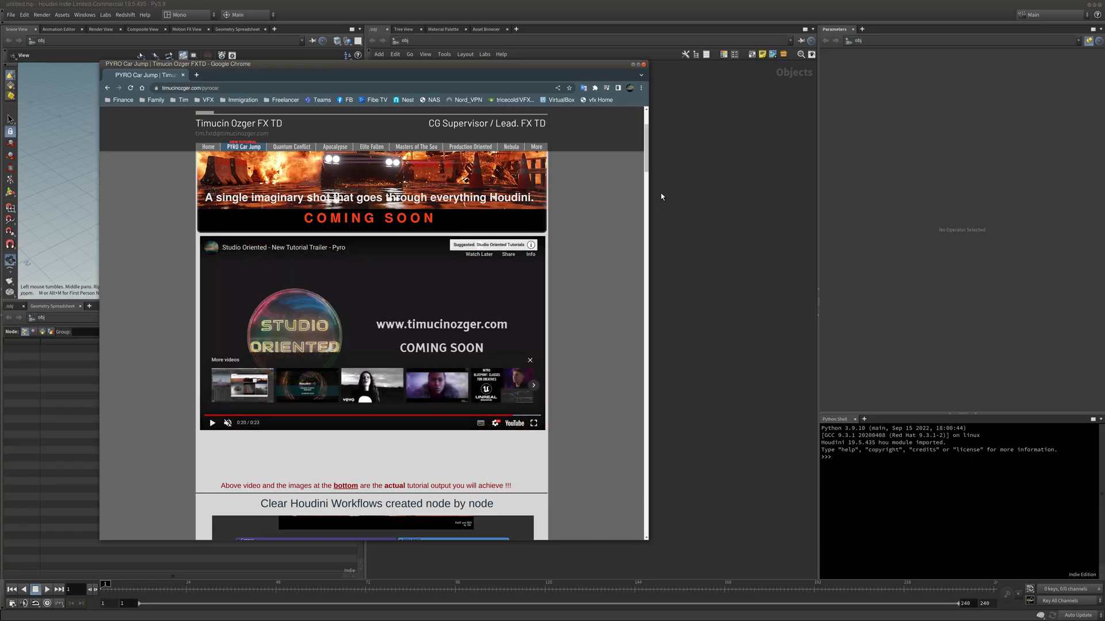
pyautogui.scroll(-3)
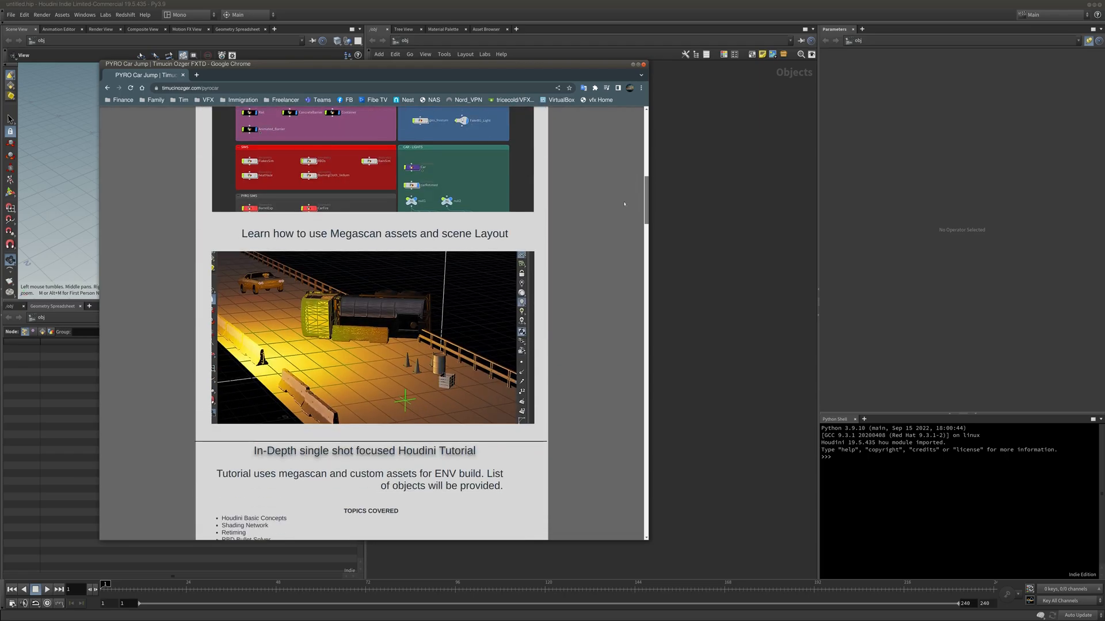
pyautogui.scroll(-3)
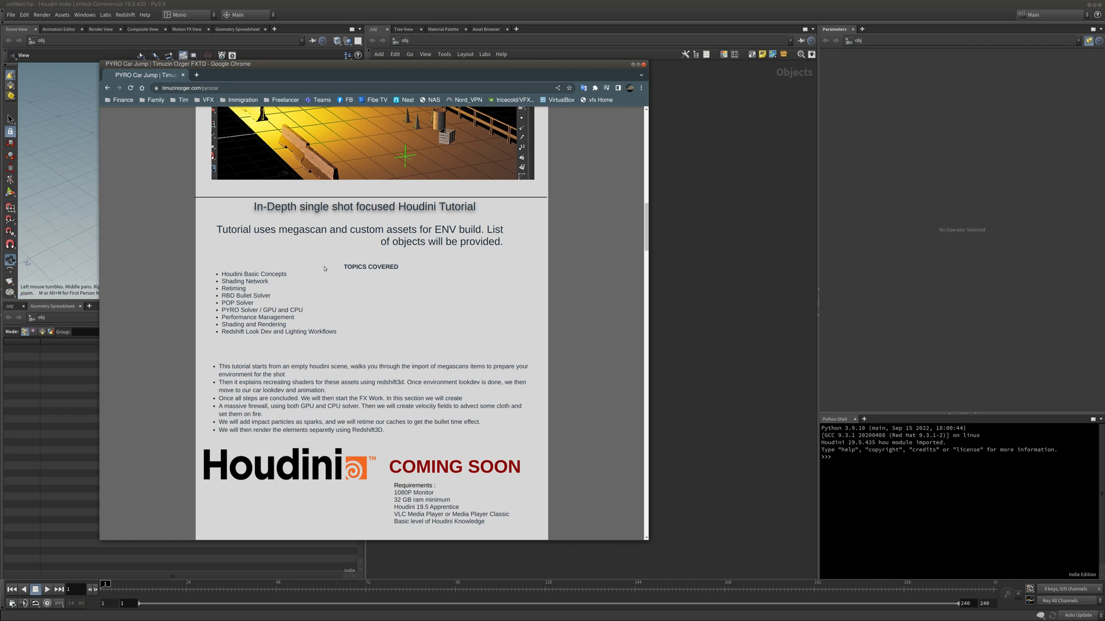
pyautogui.moveTo(249, 310)
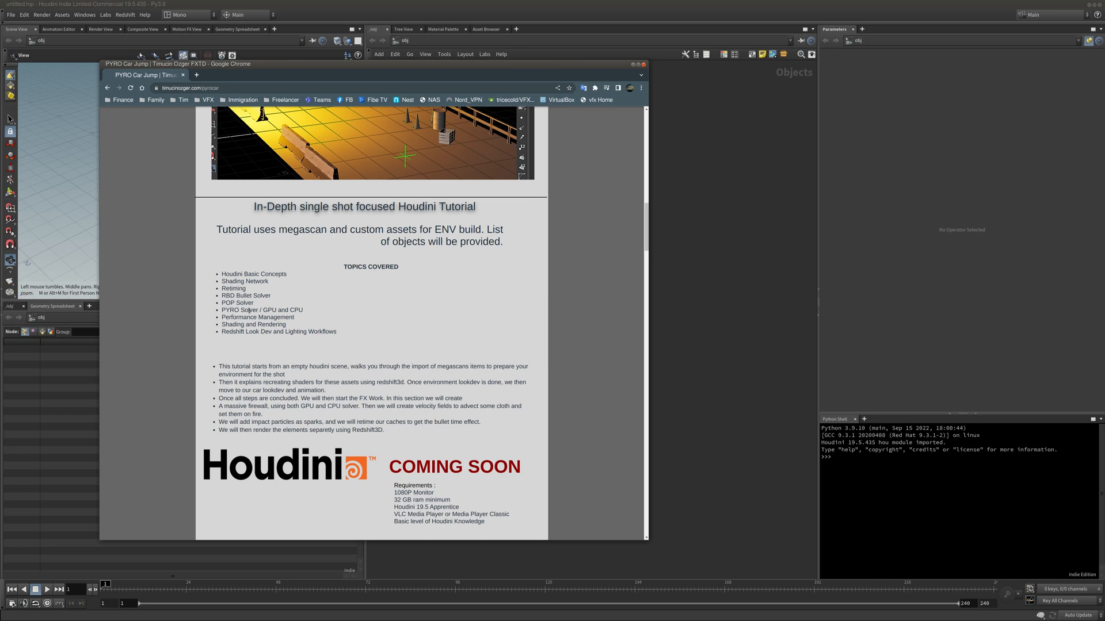
pyautogui.moveTo(314, 309)
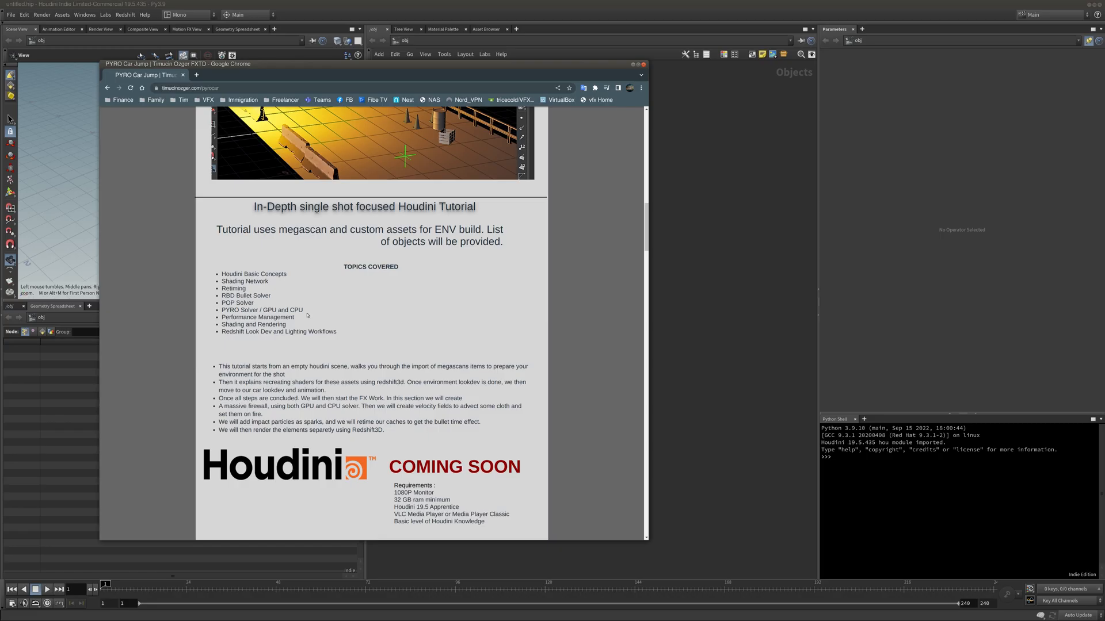
pyautogui.moveTo(307, 286)
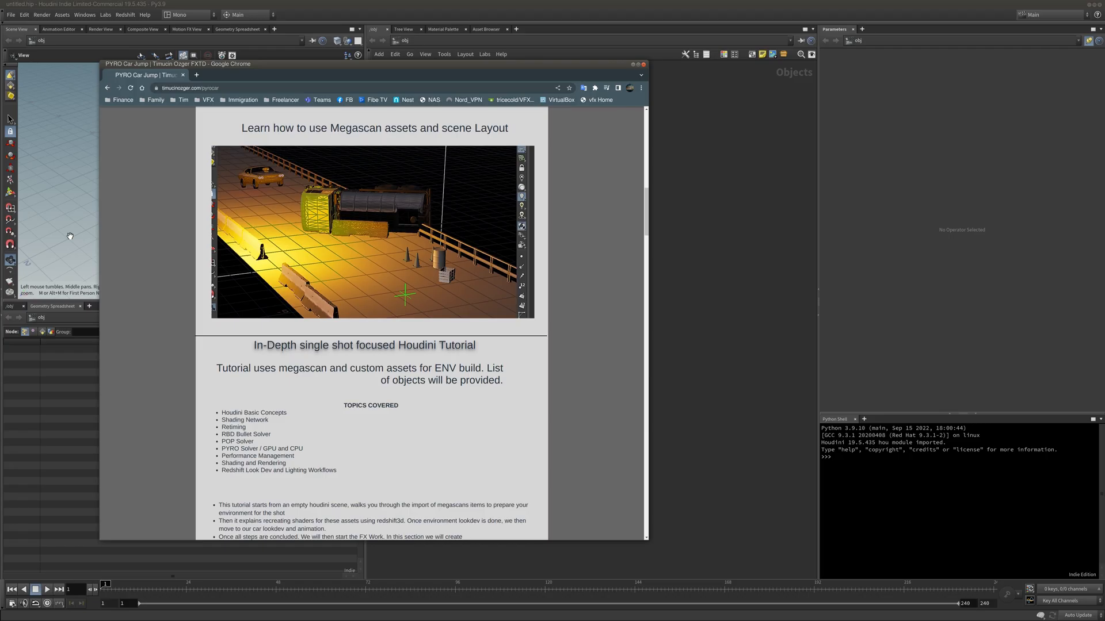
pyautogui.moveTo(230, 175)
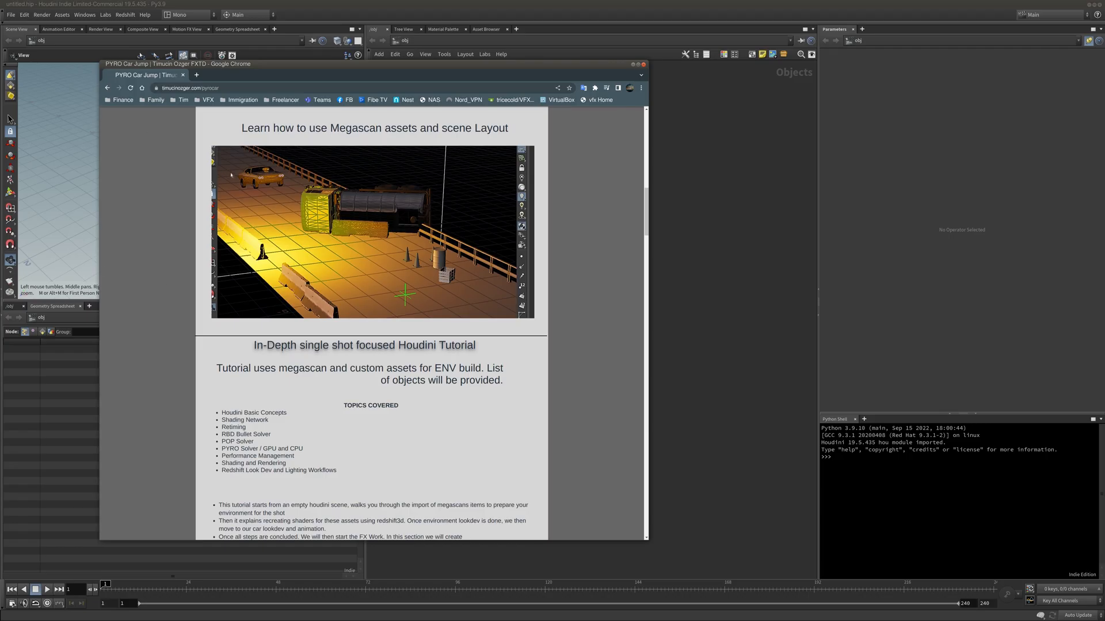
pyautogui.moveTo(598, 231)
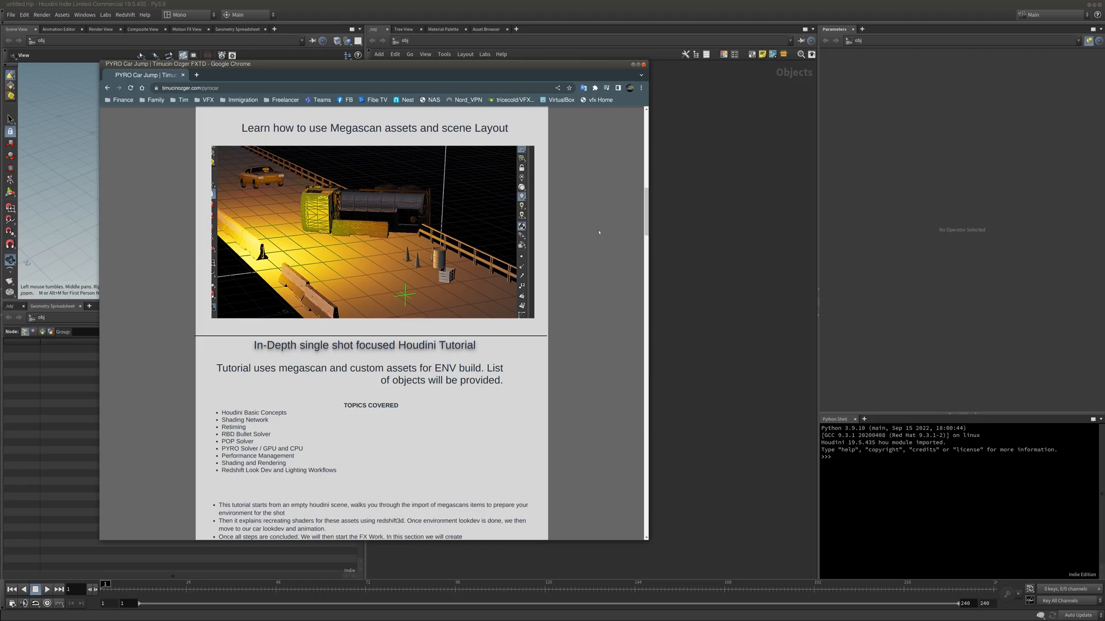
pyautogui.scroll(-3)
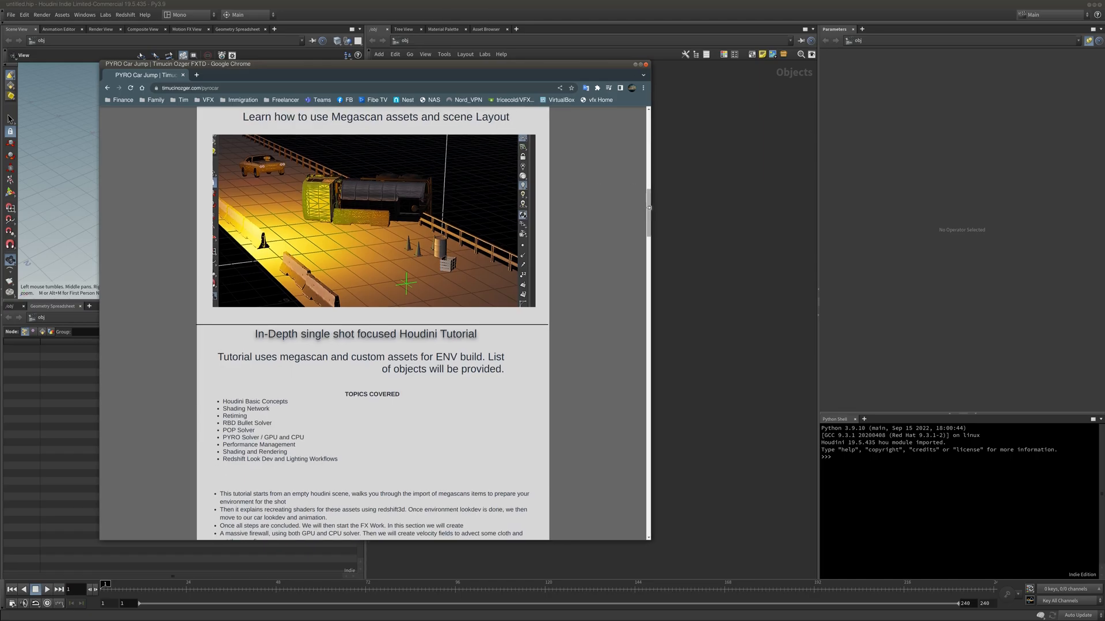
pyautogui.scroll(-3)
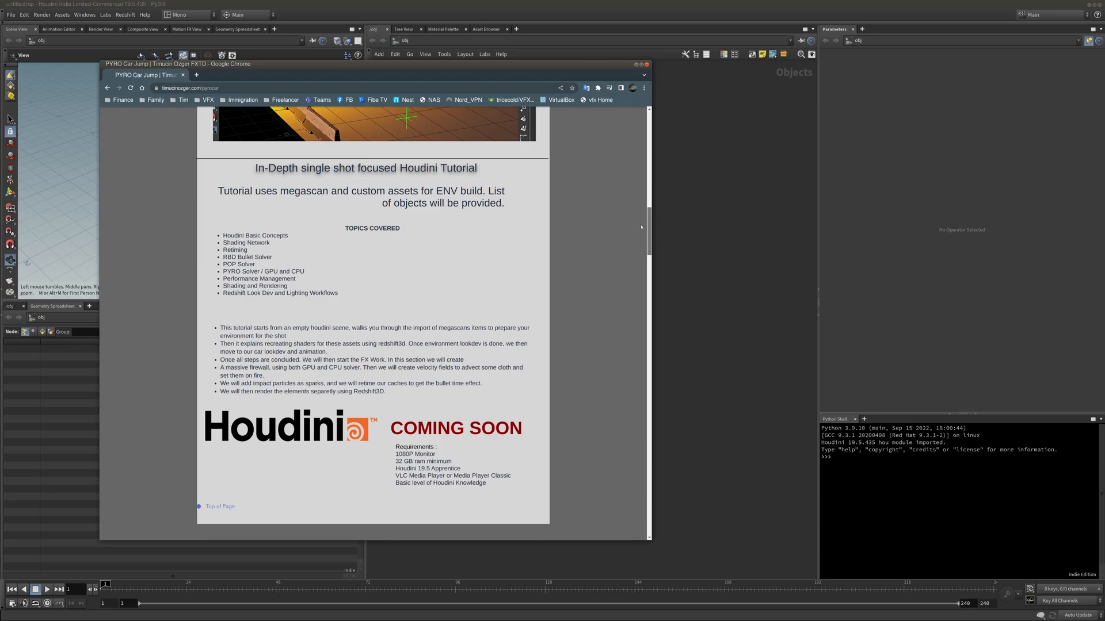
pyautogui.scroll(-3)
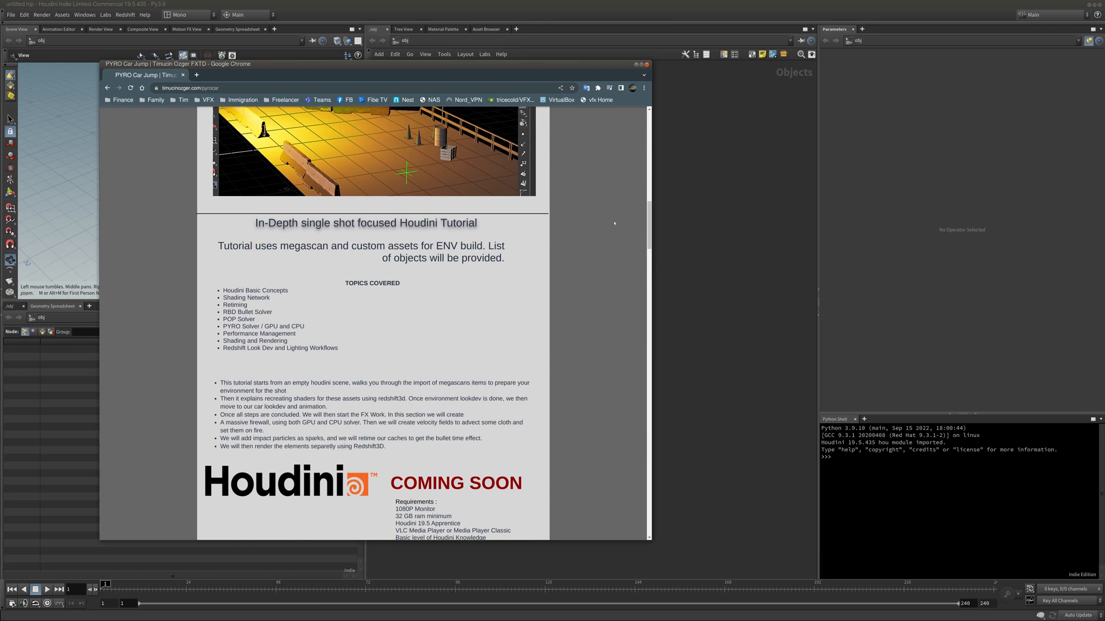
pyautogui.scroll(-3)
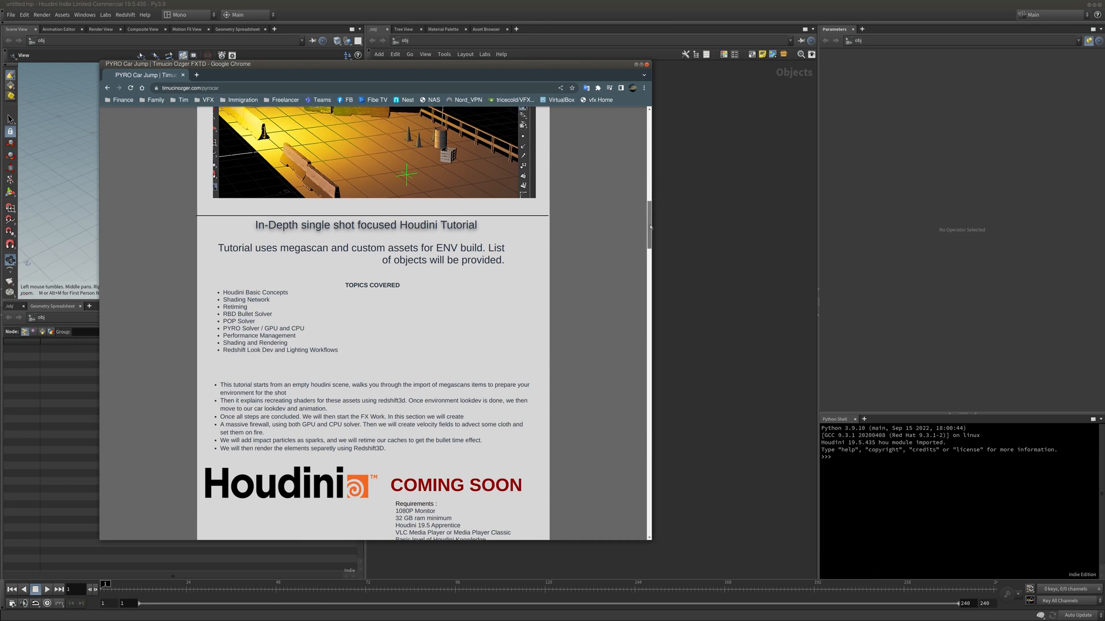
pyautogui.scroll(-3)
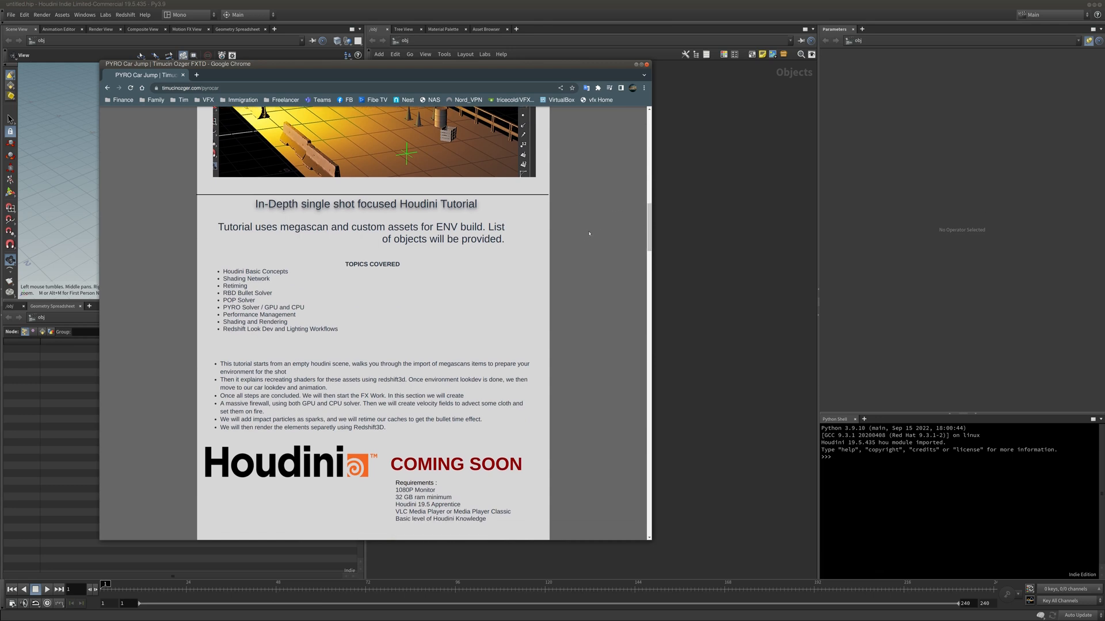
pyautogui.scroll(-3)
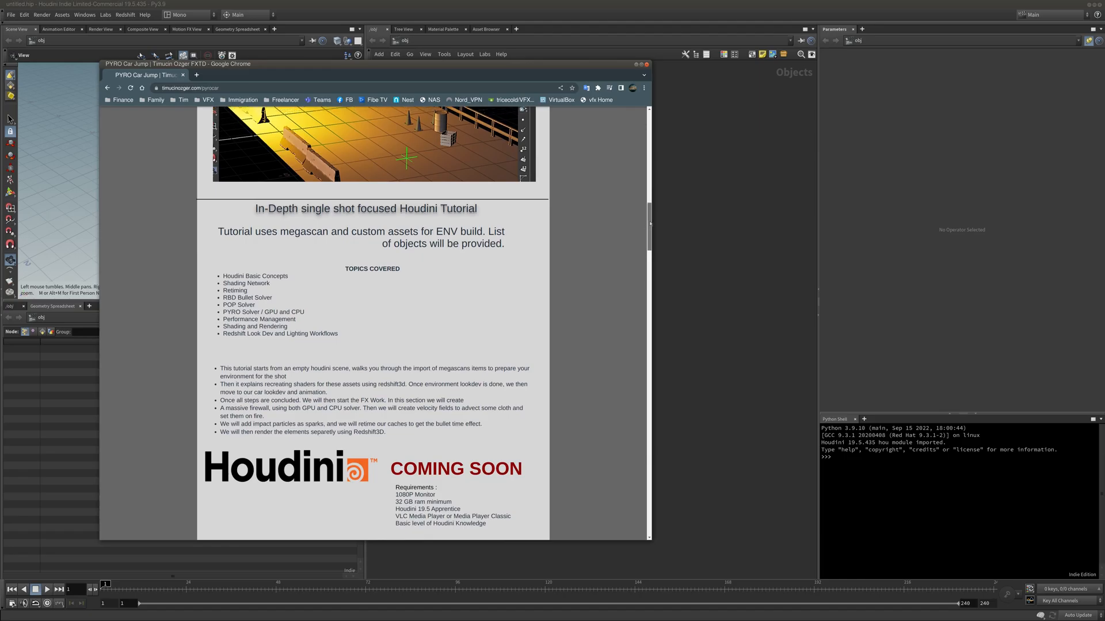
pyautogui.scroll(-3)
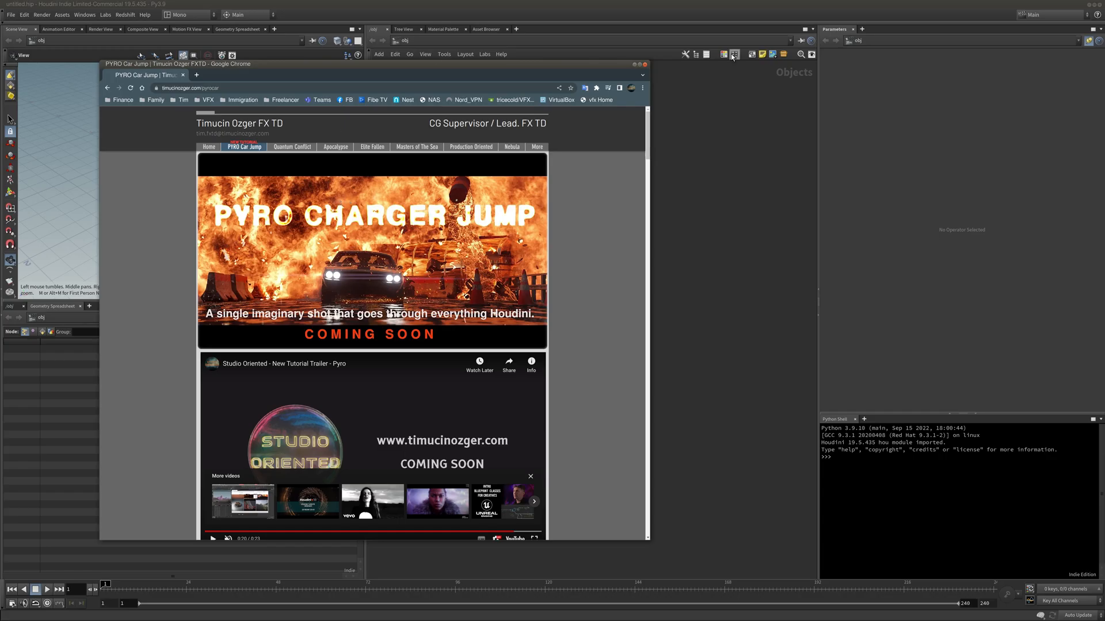
# Bring Houdini forward and look through renderCam in the viewport
pyautogui.click(640, 64)
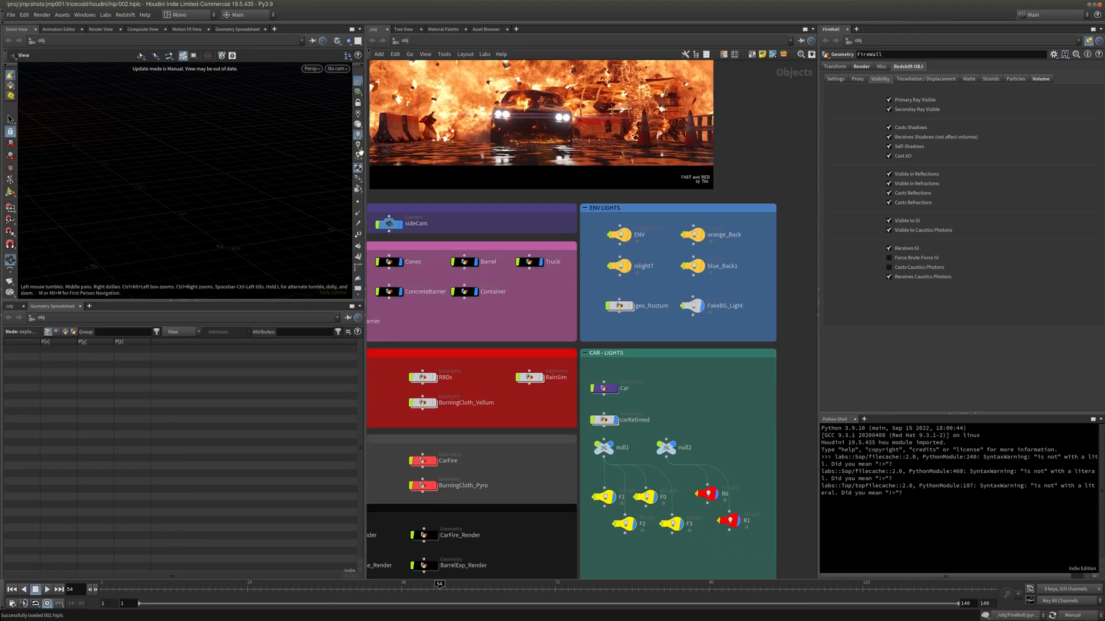
pyautogui.moveTo(627, 331)
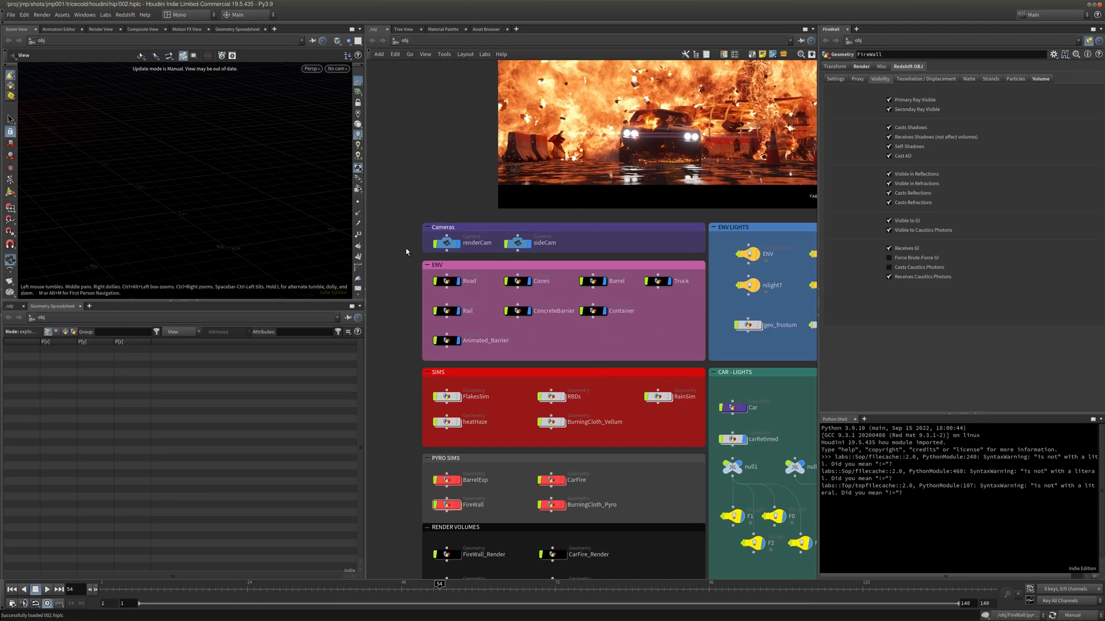
pyautogui.click(337, 68)
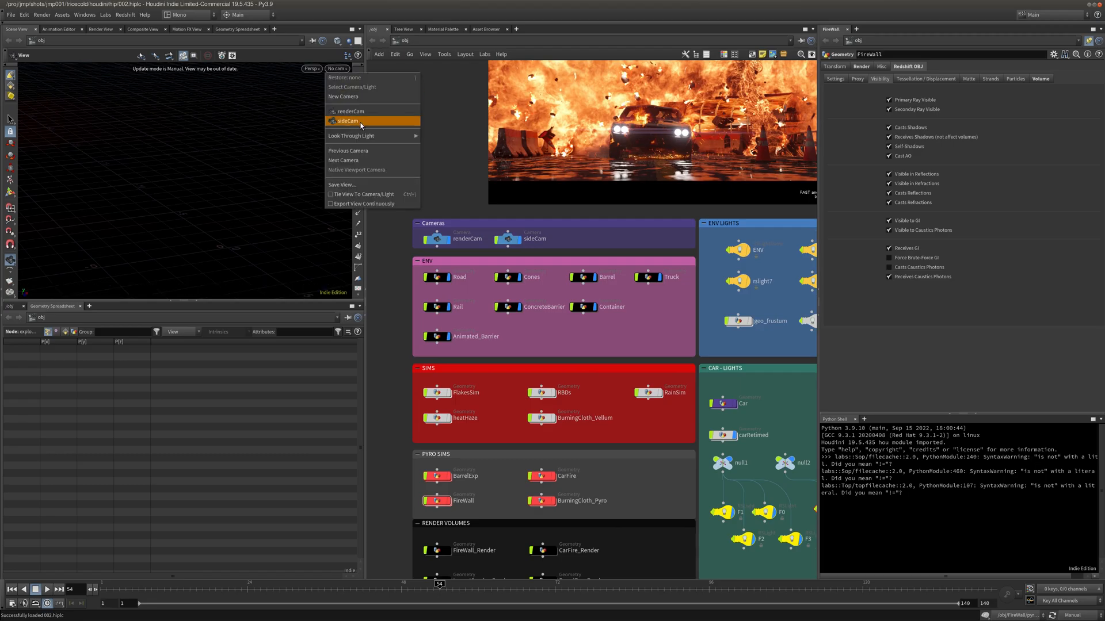
pyautogui.click(347, 121)
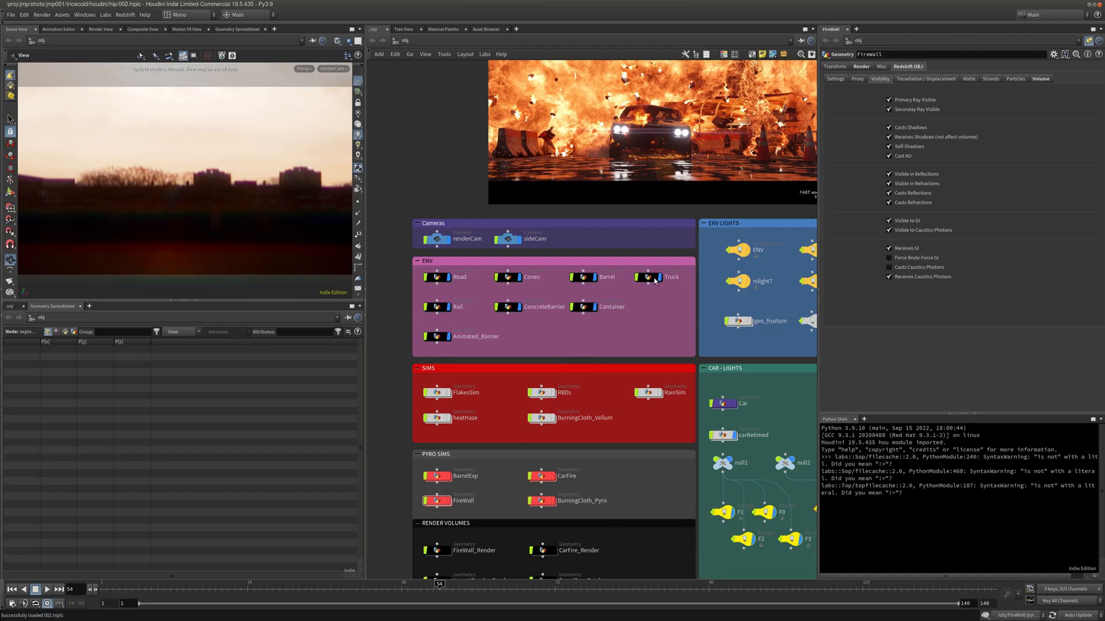
pyautogui.moveTo(406, 216)
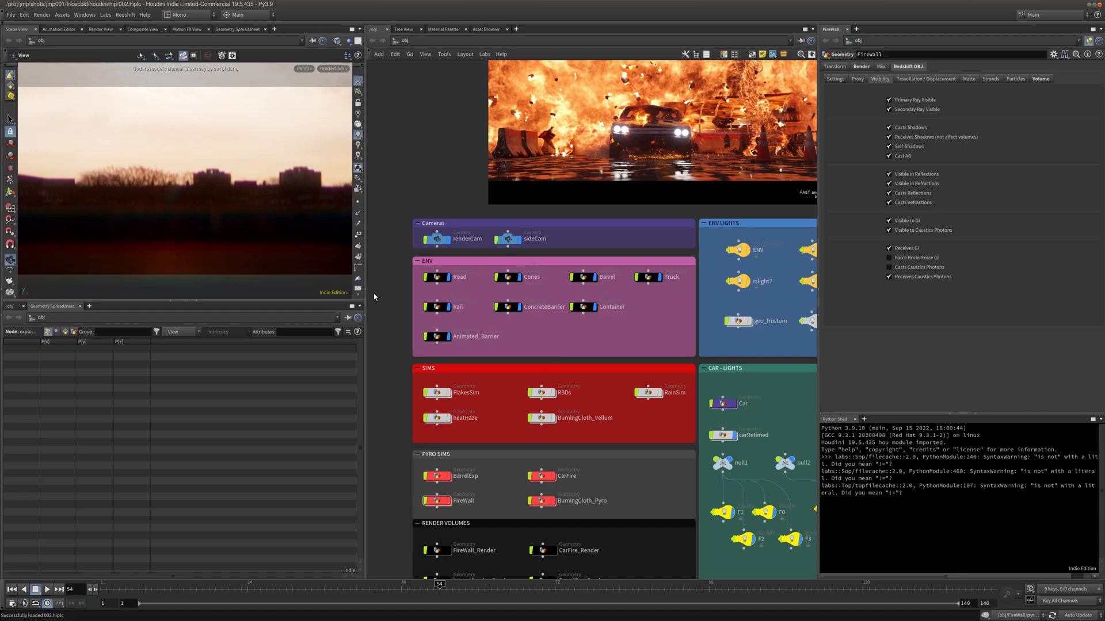
pyautogui.moveTo(582, 339)
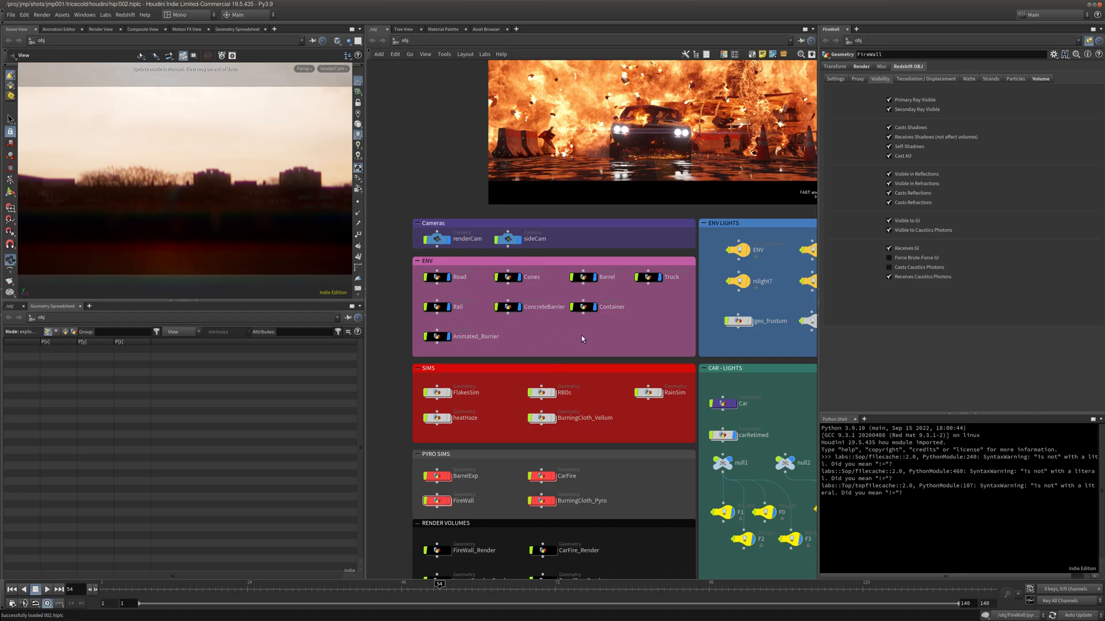
pyautogui.moveTo(513, 334)
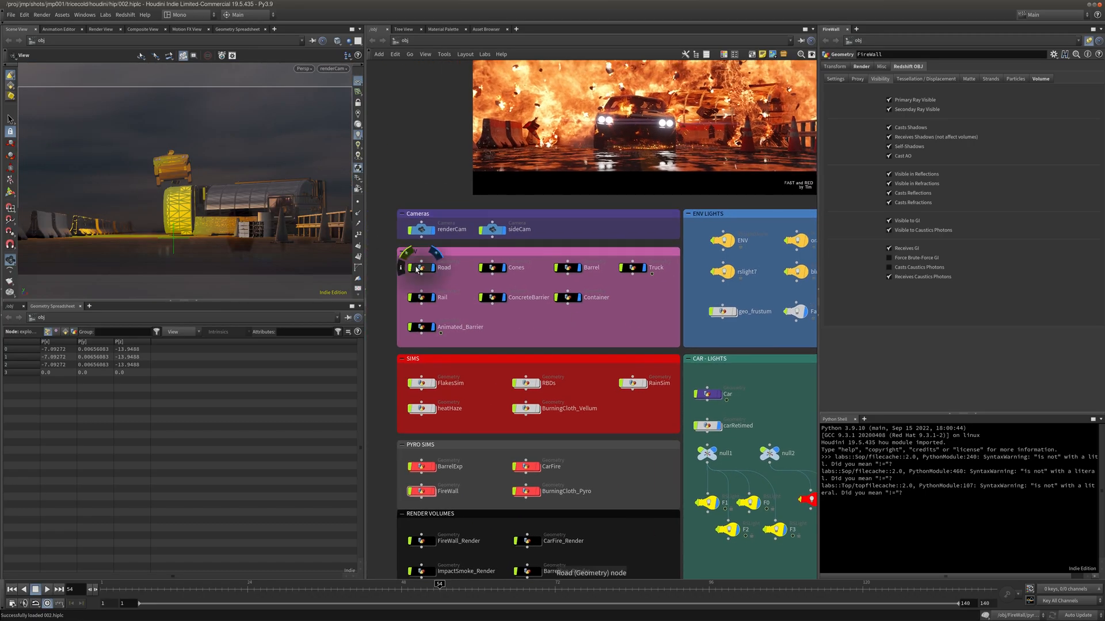
# Dive into the Road, barrel and truck environment objects to inspect their geometry
pyautogui.doubleClick(444, 267)
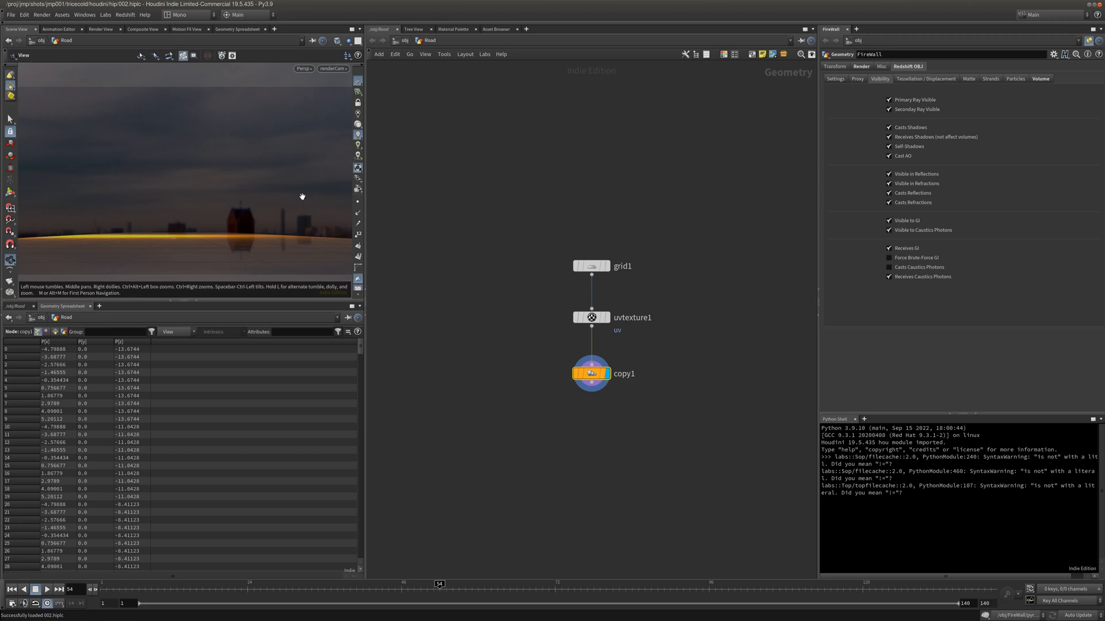
pyautogui.click(357, 111)
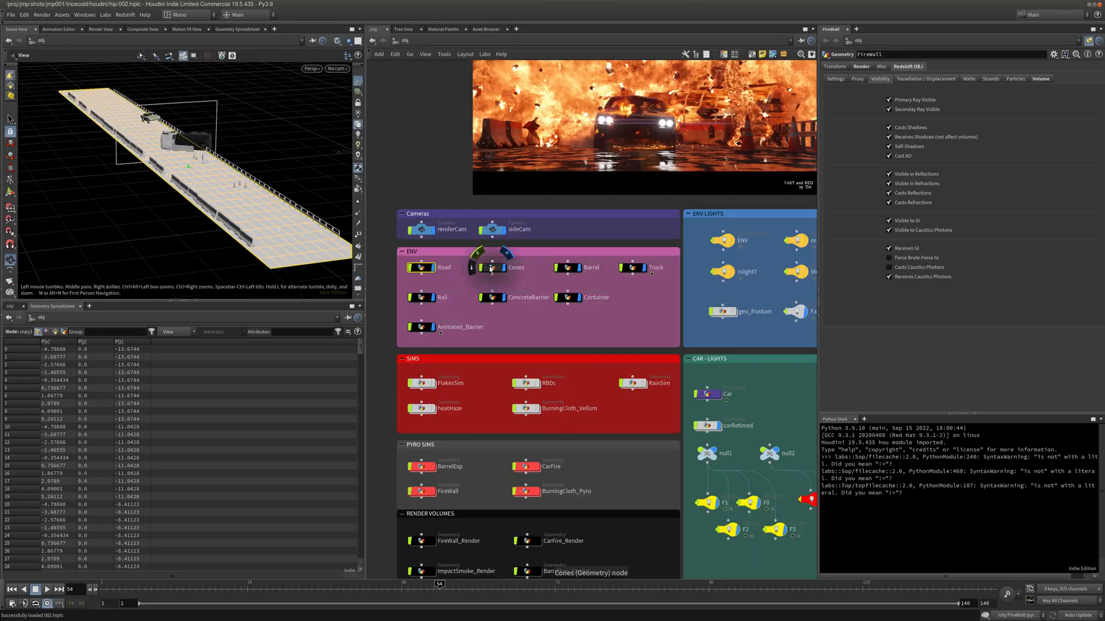
pyautogui.doubleClick(494, 267)
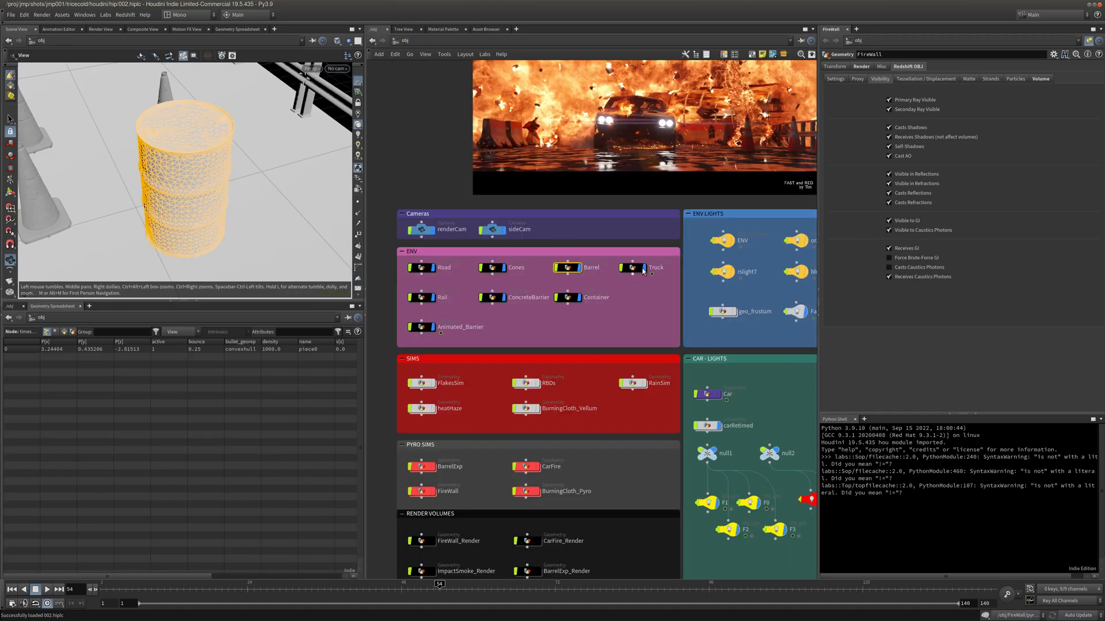
pyautogui.doubleClick(655, 267)
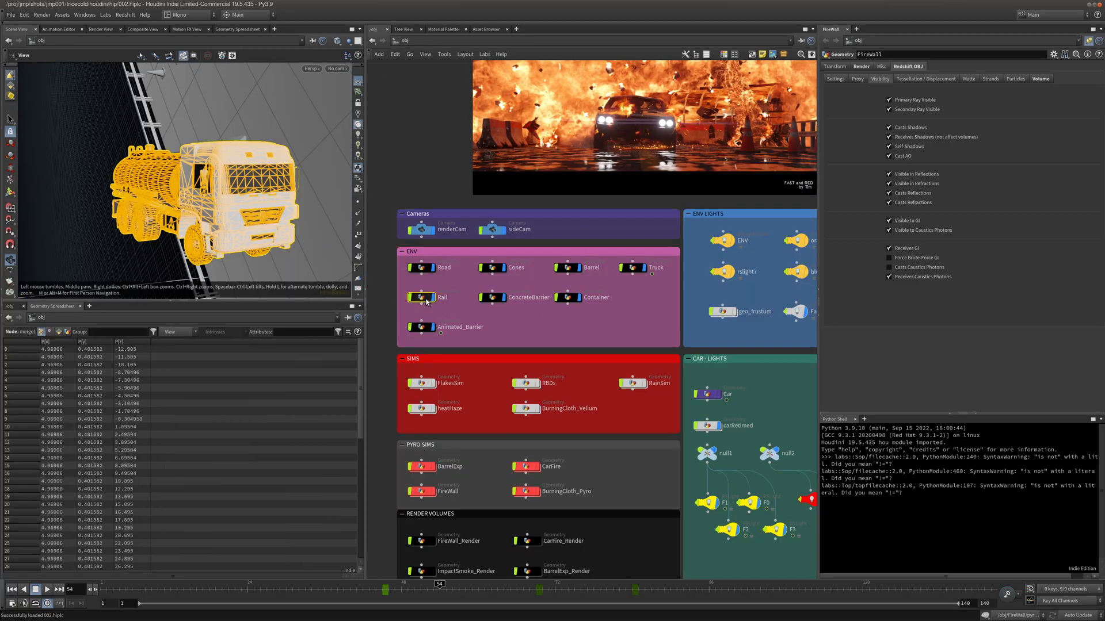
# Enter the Car object's SOP network and look over its material, group and subdivide nodes
pyautogui.doubleClick(422, 297)
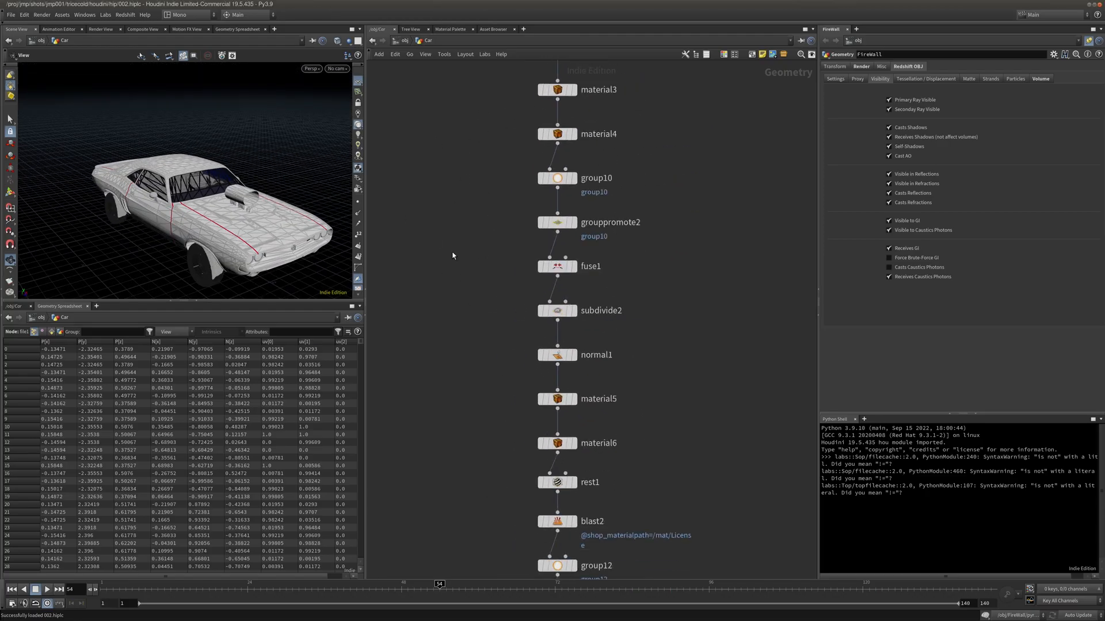
pyautogui.scroll(-3)
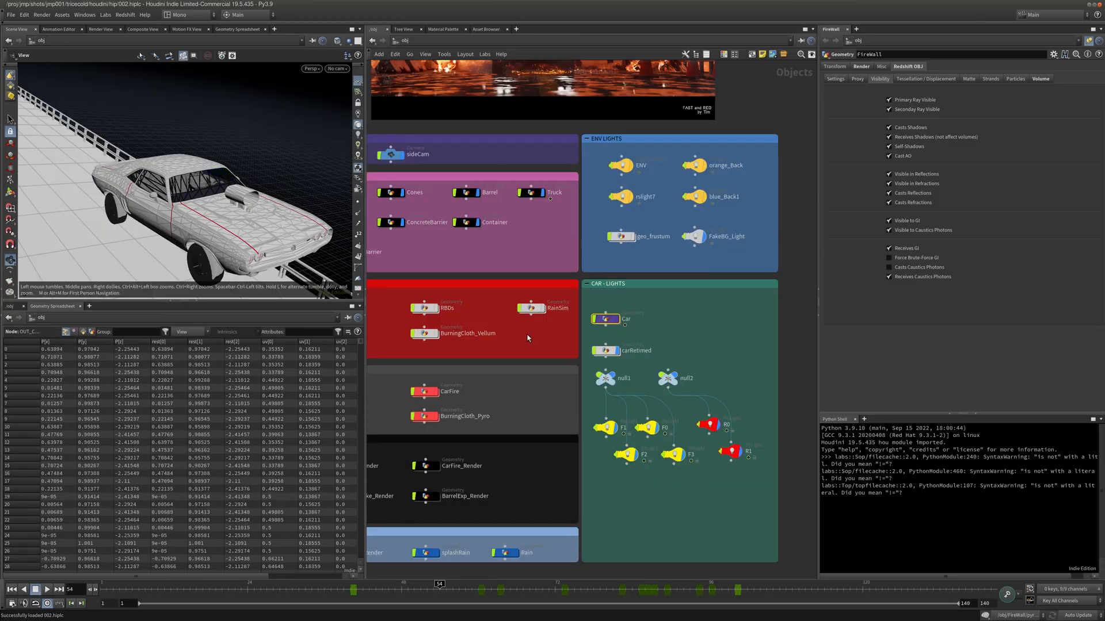
# Enter carRetimed and inspect its retime, blast and pack nodes
pyautogui.doubleClick(606, 349)
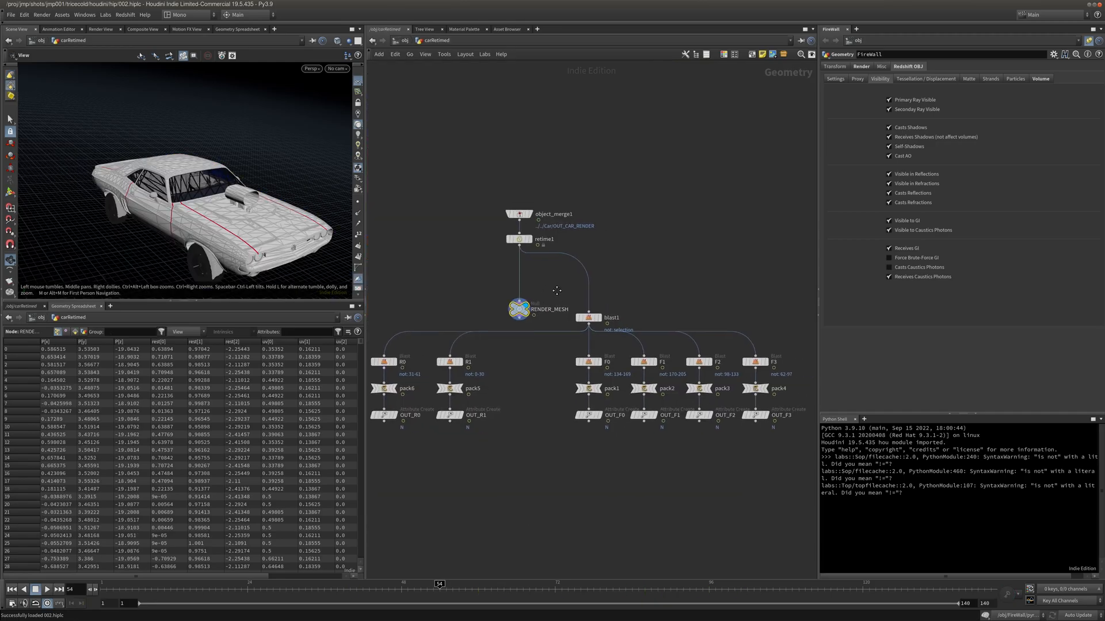
pyautogui.click(518, 239)
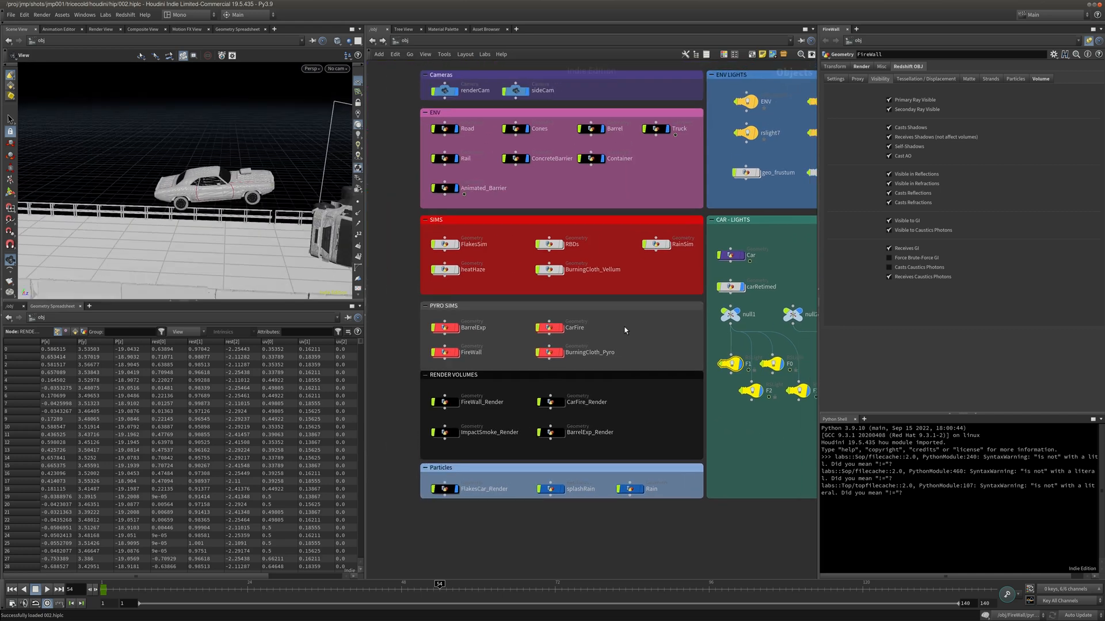
# Scroll the /obj network to the Pyro Sims box and enter the FireWall node
pyautogui.scroll(-3)
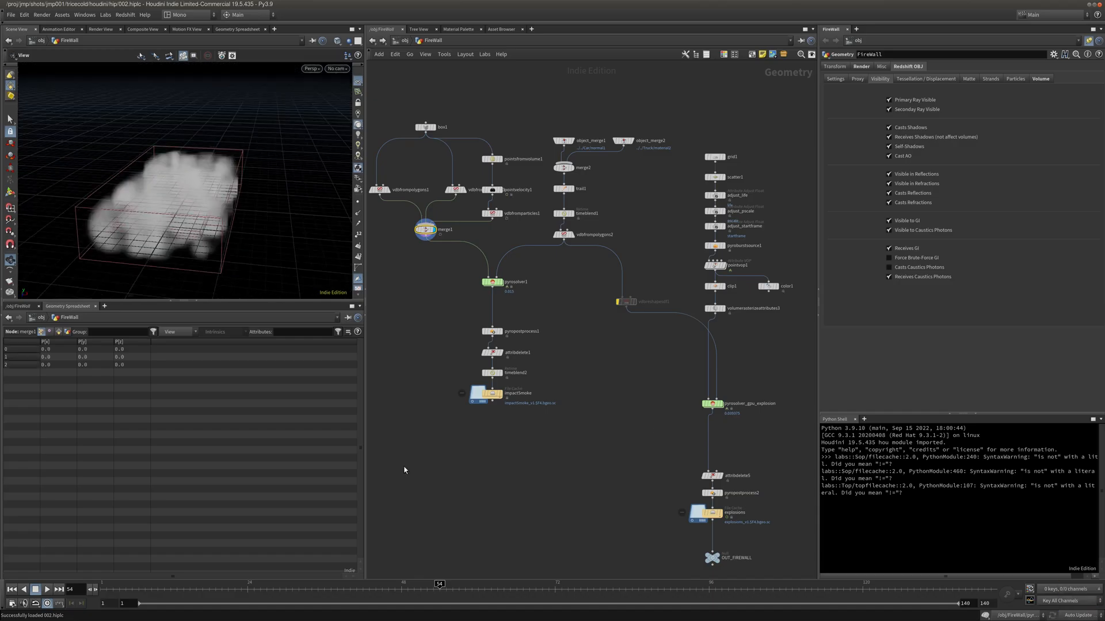
# Step back a few frames and display box1, pointsfromvolume1, merge1, grid1 then pyroburstsource1 in turn
pyautogui.moveTo(439, 584); pyautogui.dragTo(502, 584)
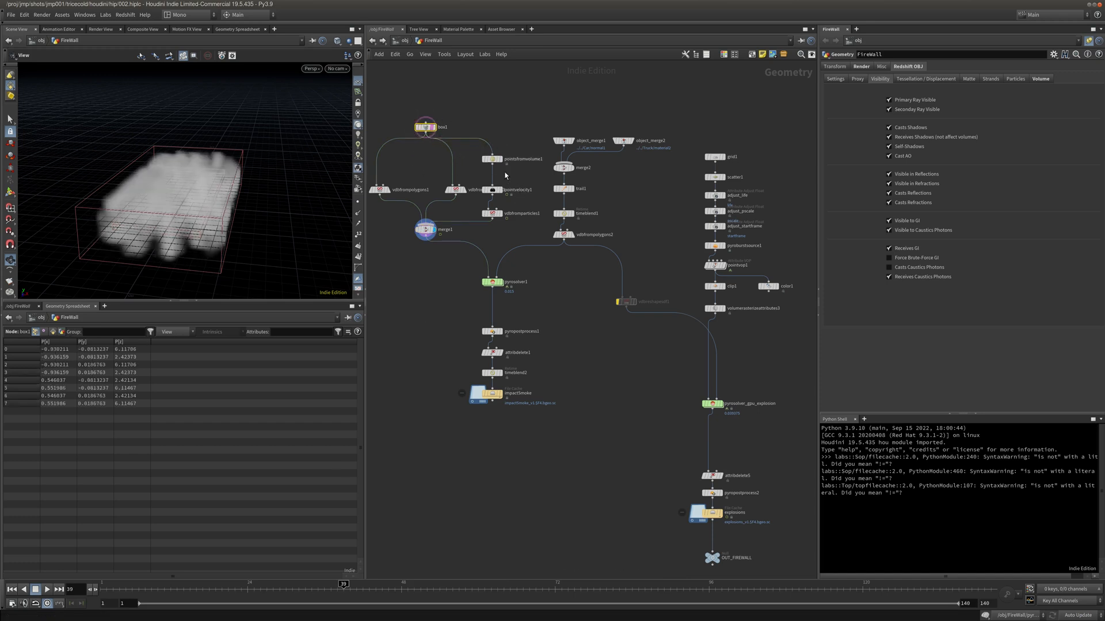
pyautogui.click(491, 159)
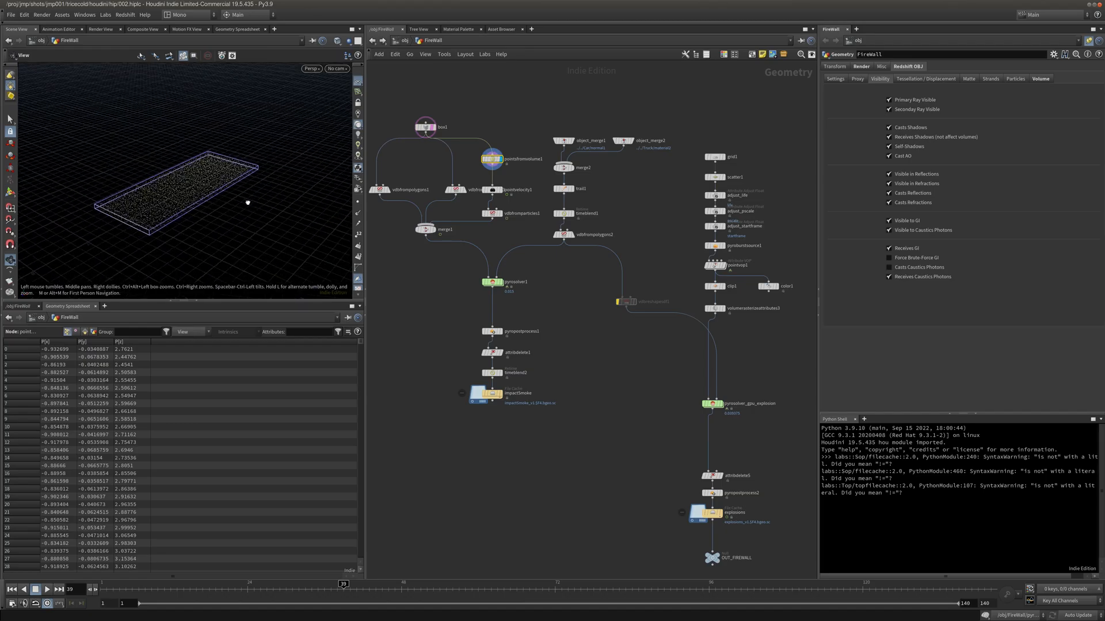
pyautogui.click(425, 229)
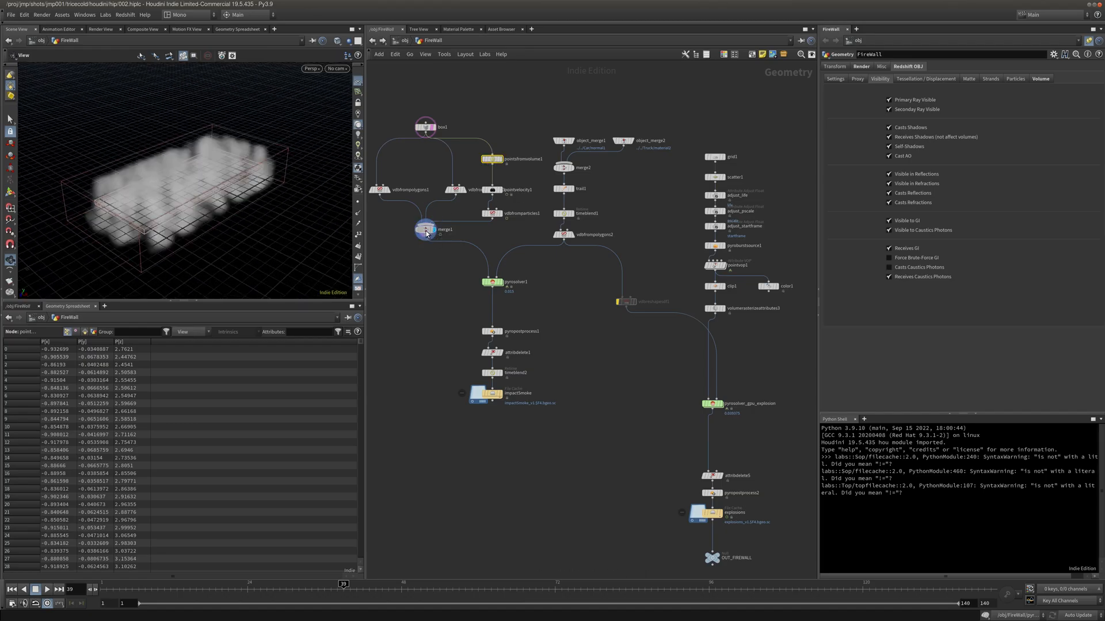
pyautogui.click(426, 230)
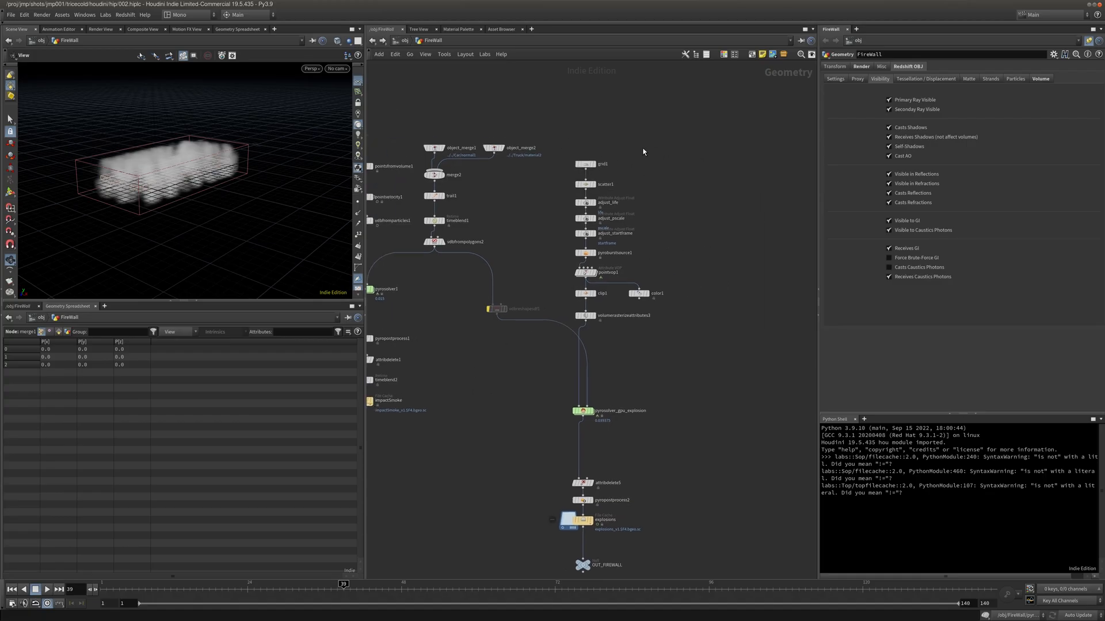
pyautogui.click(584, 163)
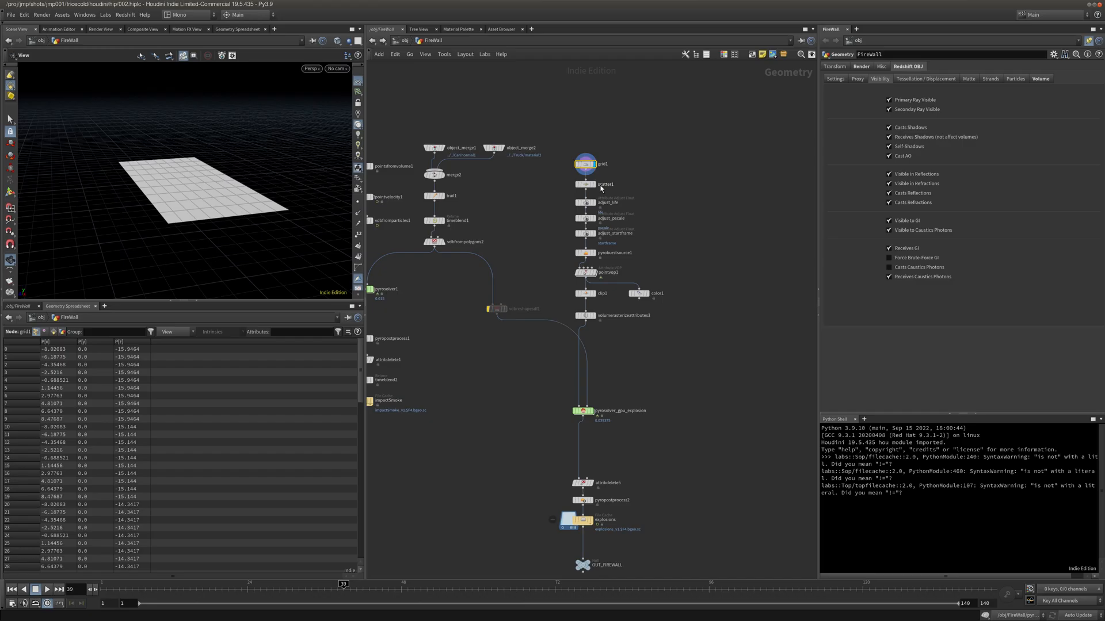
pyautogui.click(585, 184)
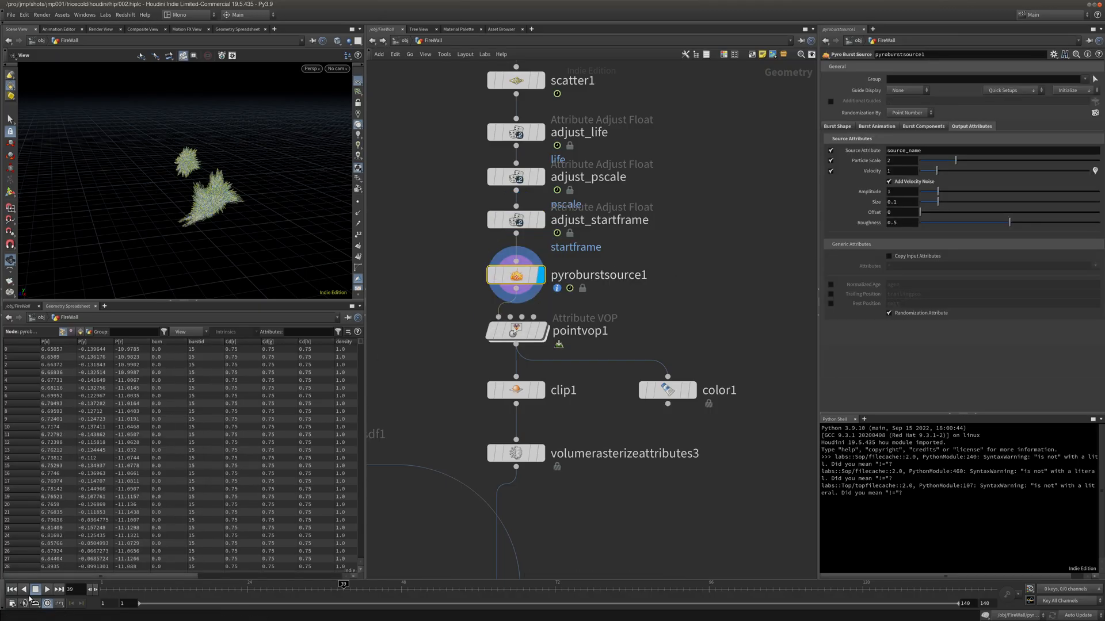
# Play the source animation through renderCam and rewind to the first frame
pyautogui.click(46, 589)
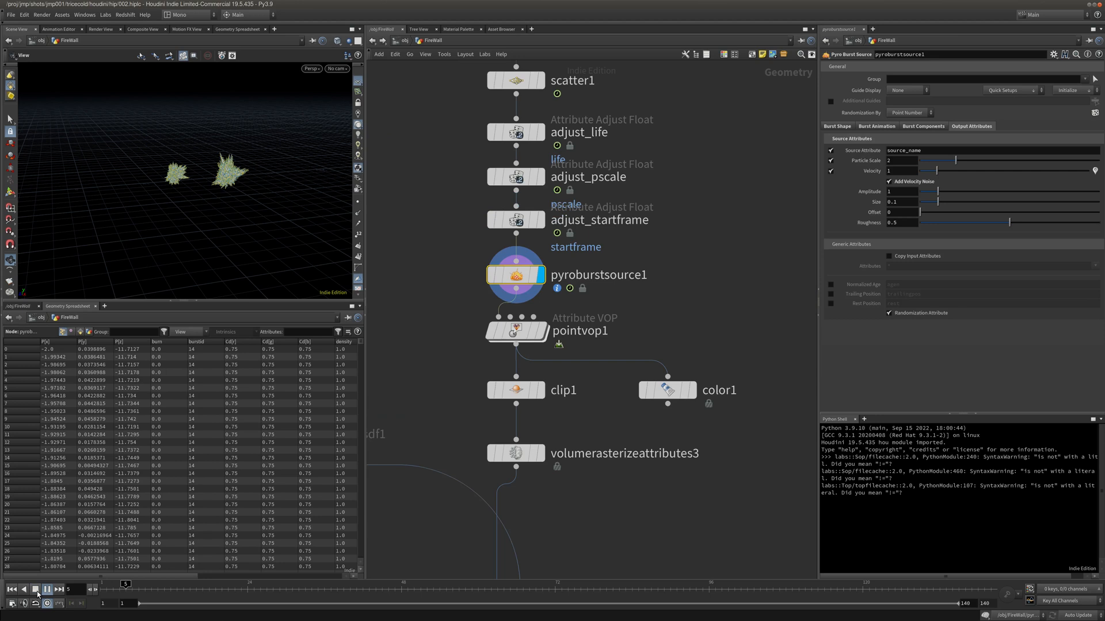
pyautogui.click(336, 67)
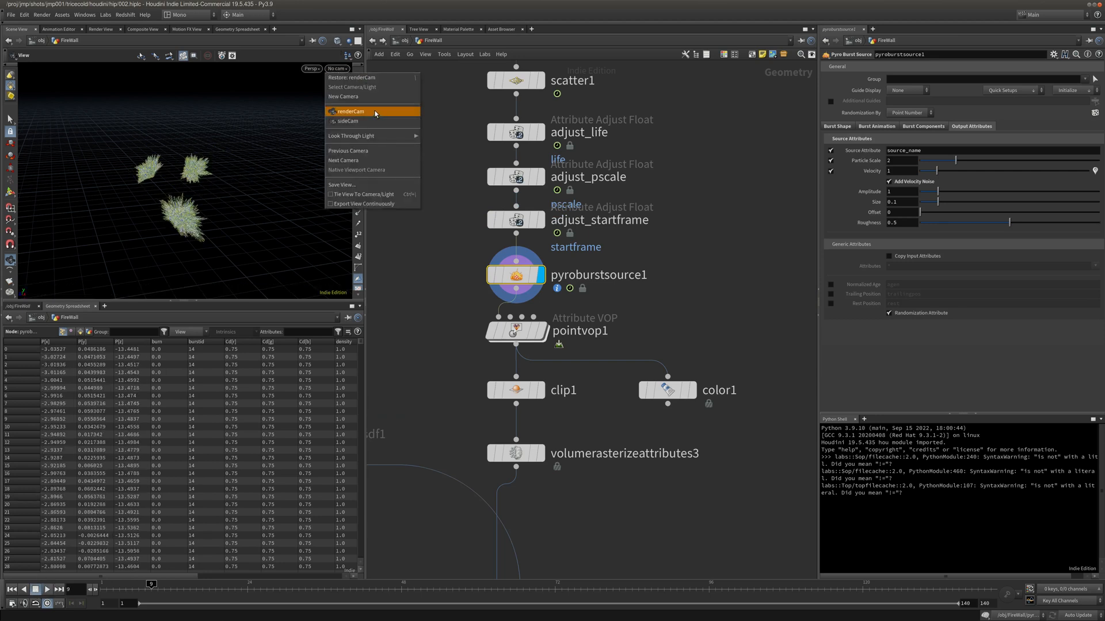
pyautogui.click(351, 112)
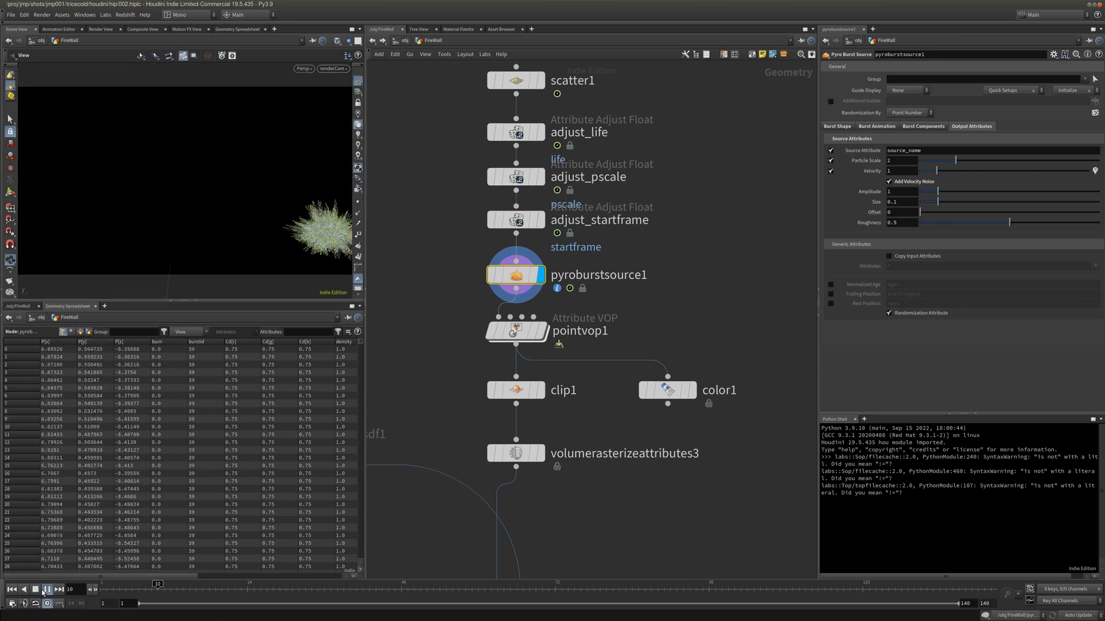
pyautogui.click(46, 589)
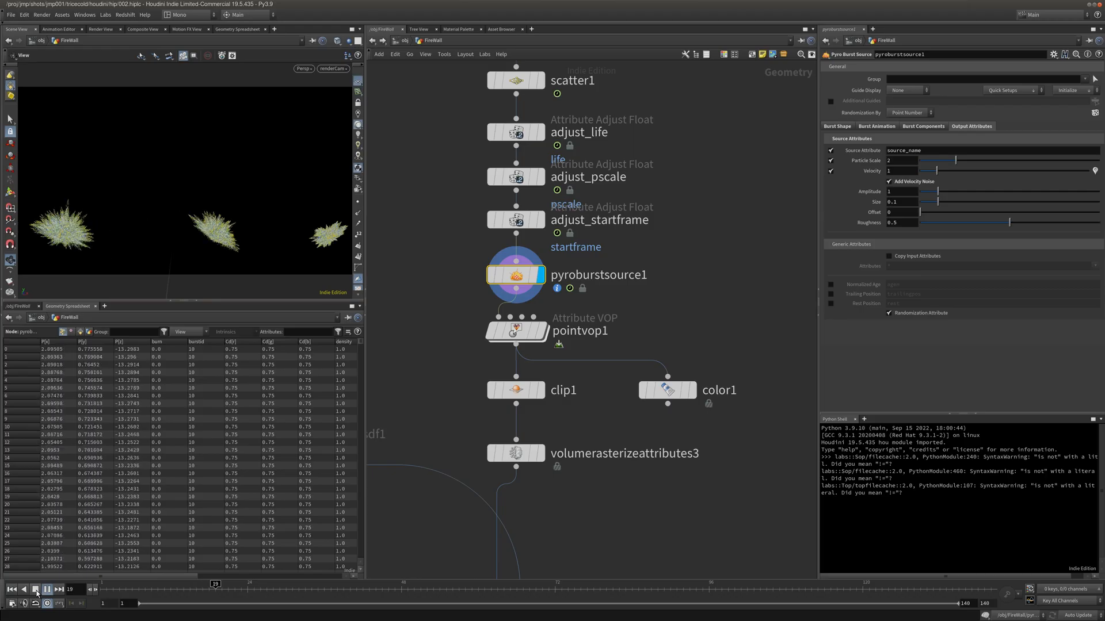
pyautogui.click(34, 592)
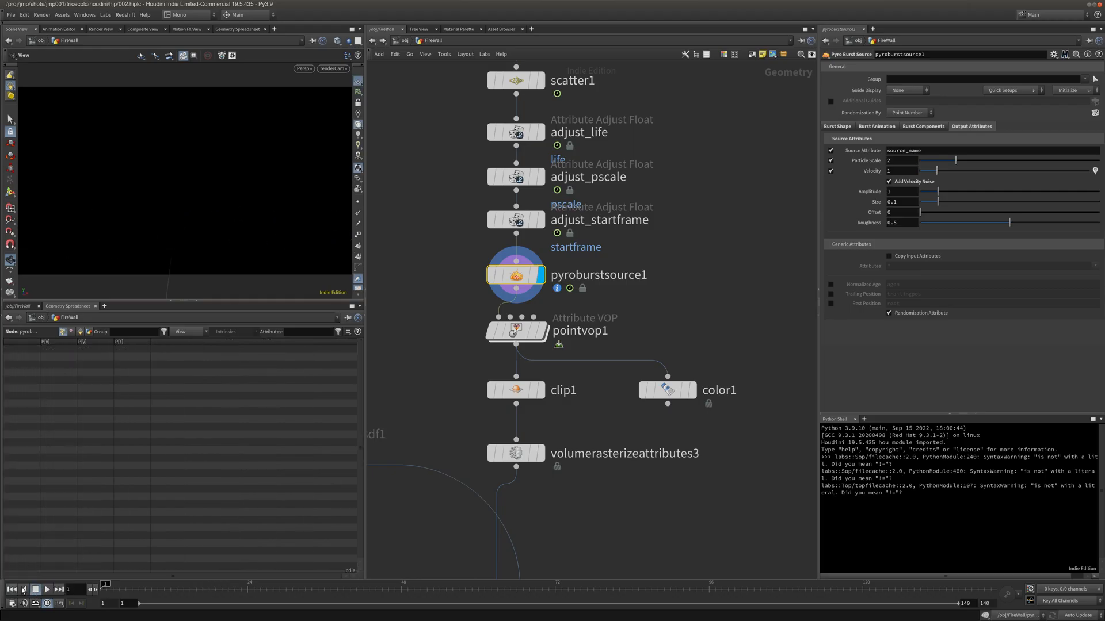
# Display pointvop1 and volumerasterizeattributes3 to see the rasterized smoke puffs
pyautogui.click(515, 331)
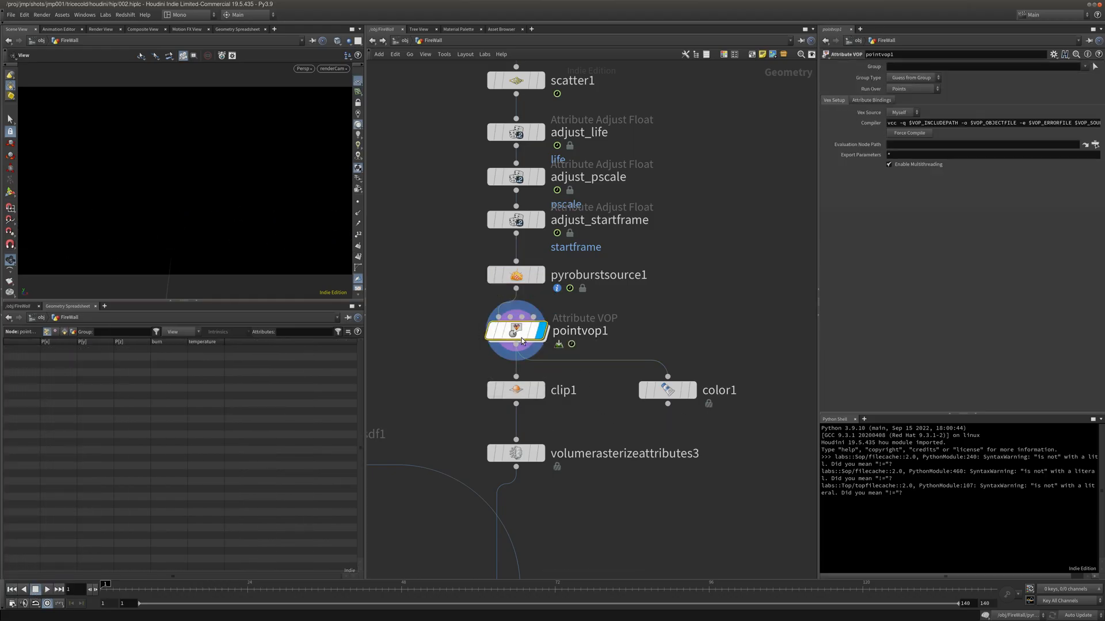
pyautogui.doubleClick(515, 331)
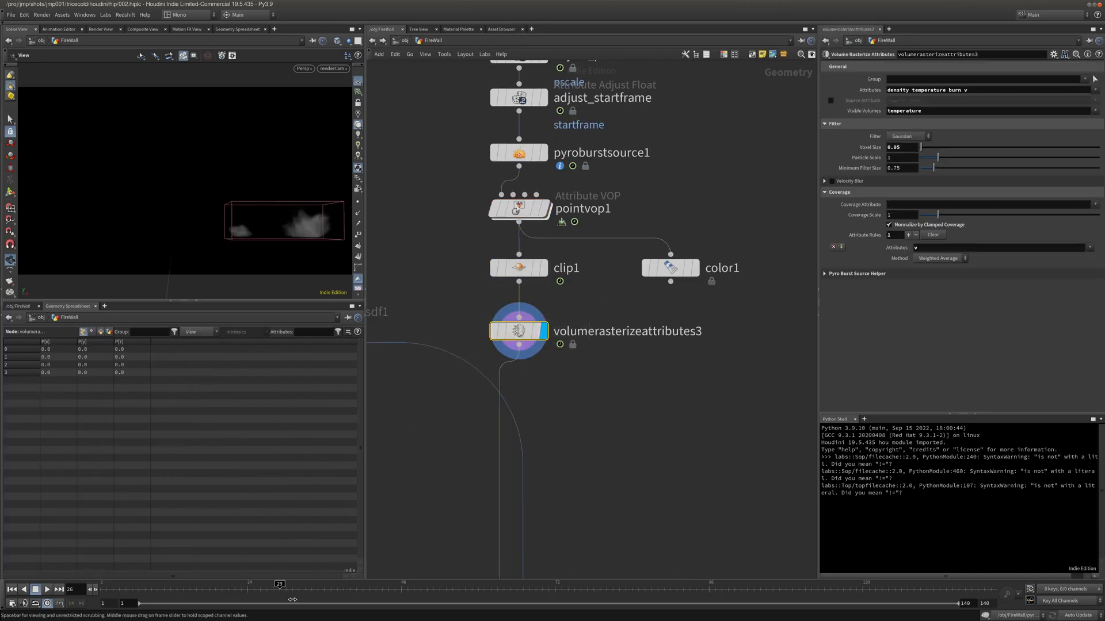
# Bring pyrosolver_gpu_explosion into view and switch scene updating to Manual
pyautogui.moveTo(278, 584); pyautogui.dragTo(420, 583)
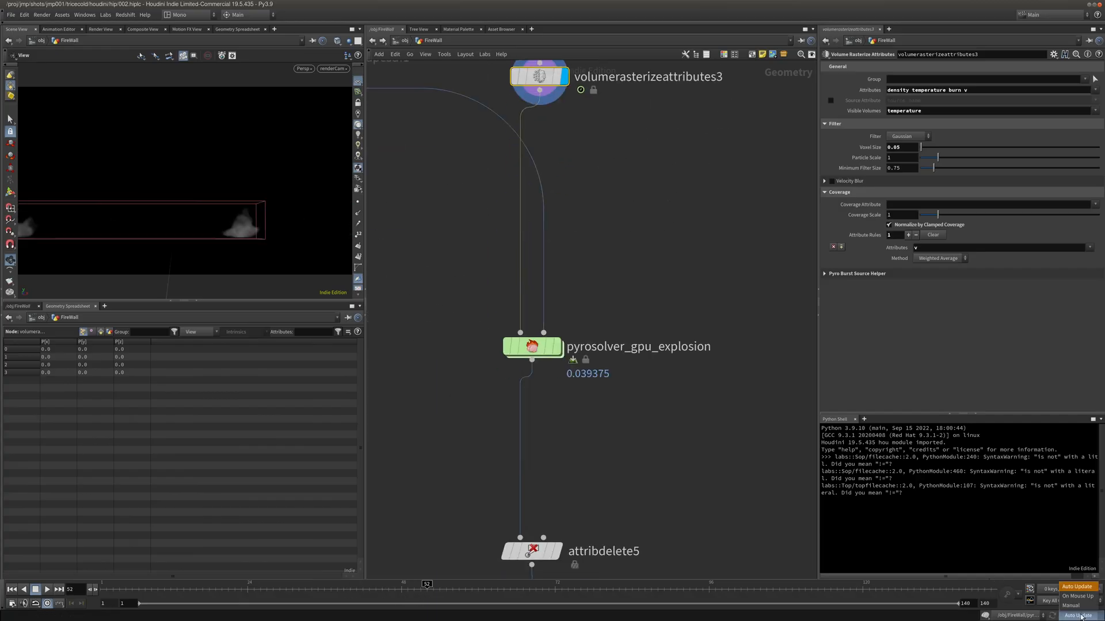
pyautogui.click(531, 346)
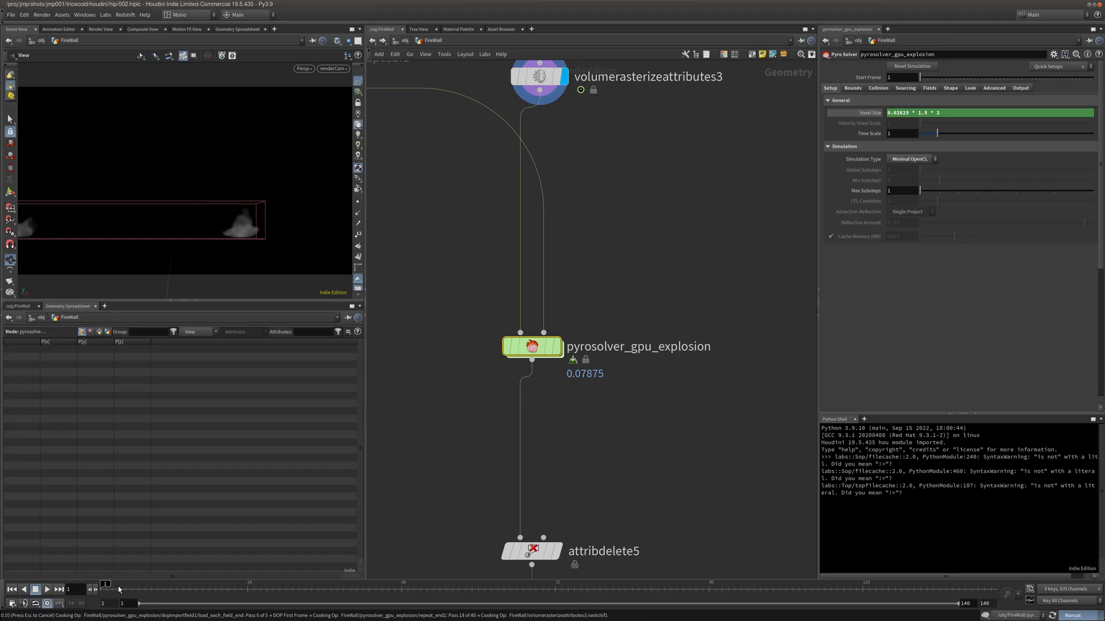
pyautogui.moveTo(218, 551)
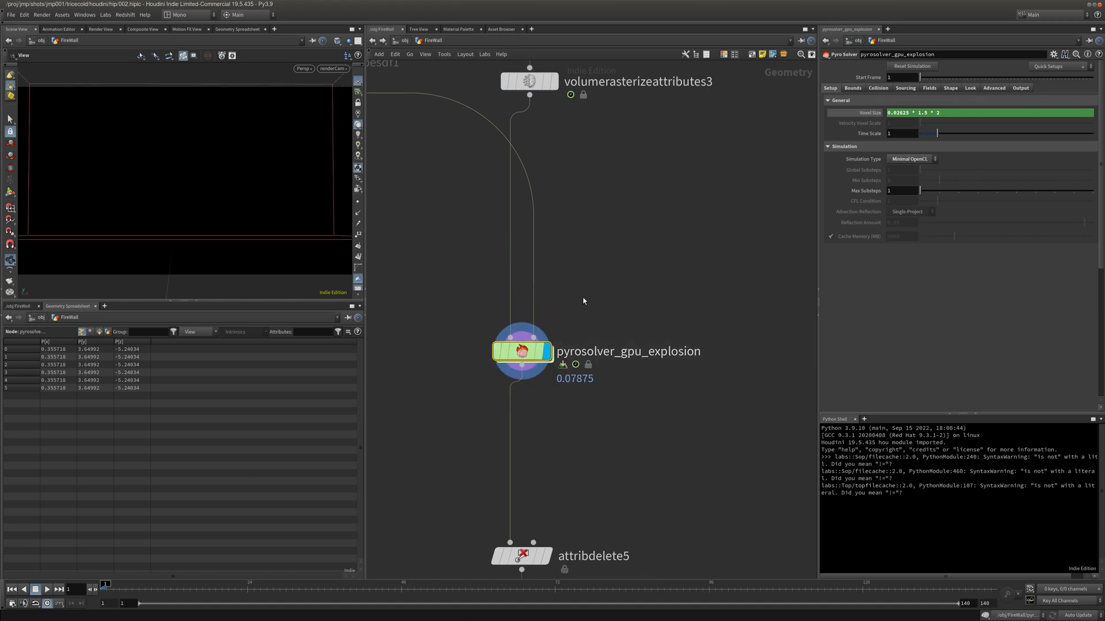
# Cook the GPU firewall sim to around frame 38 and leave the render camera view
pyautogui.click(46, 589)
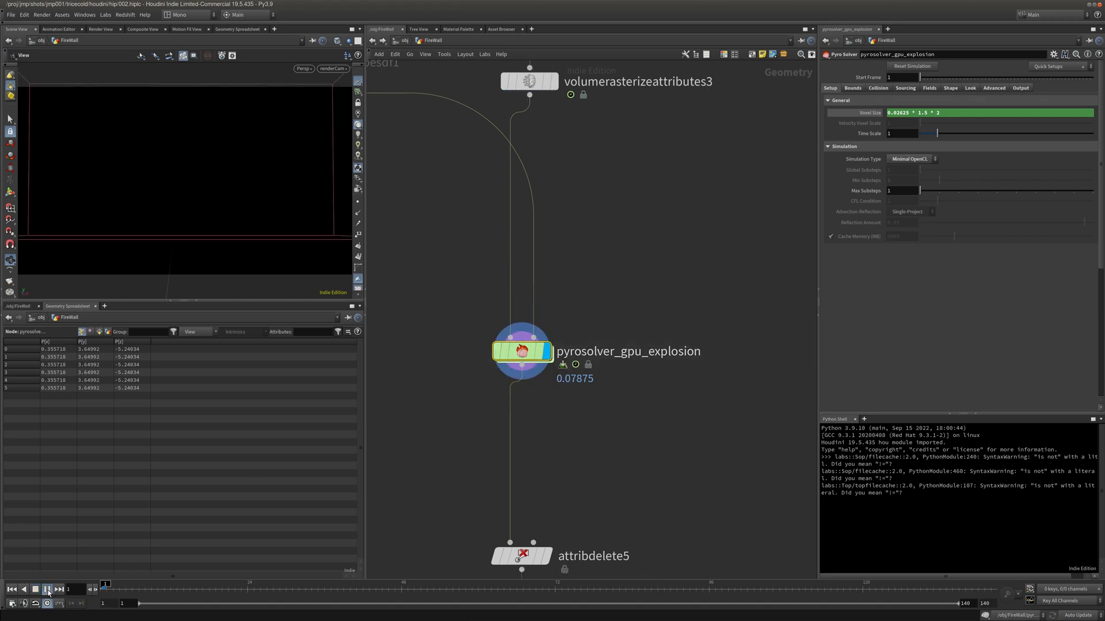
pyautogui.click(46, 589)
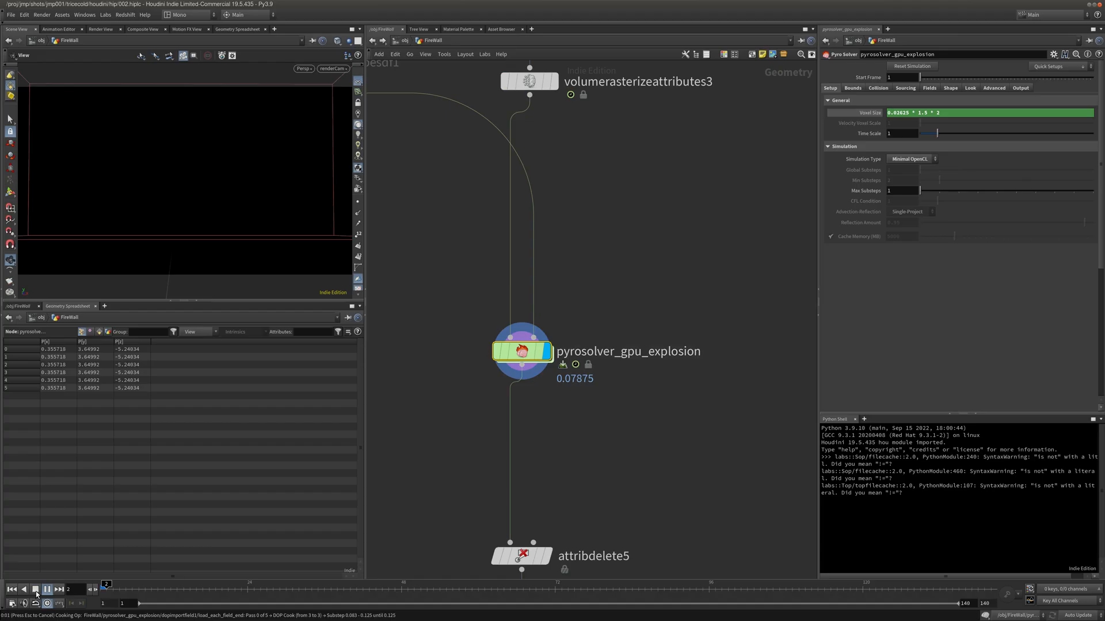
pyautogui.click(46, 589)
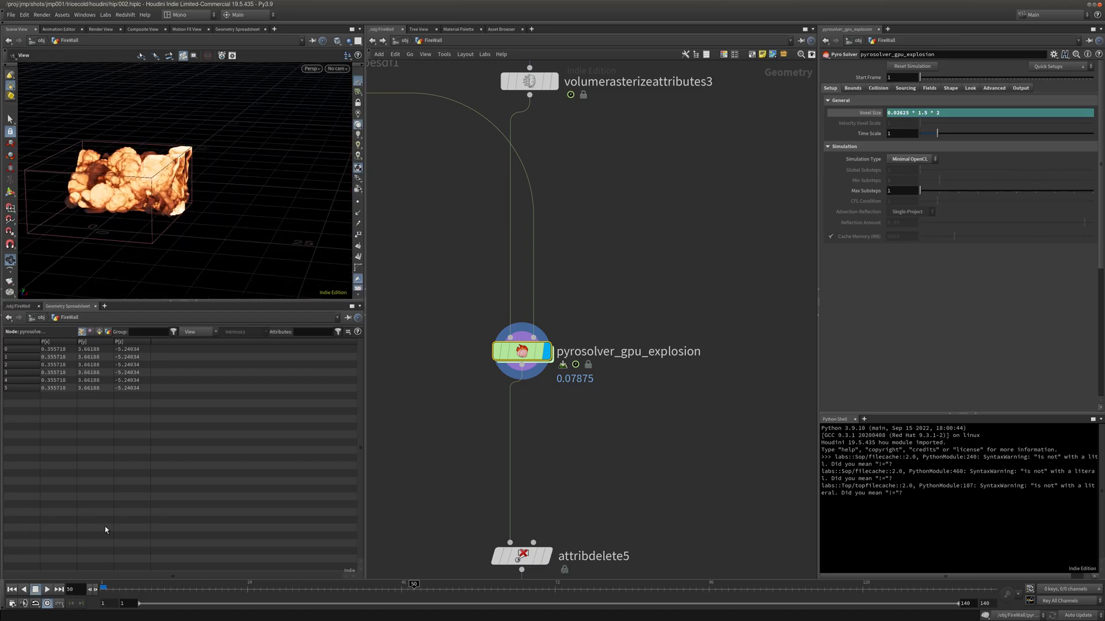
pyautogui.click(46, 589)
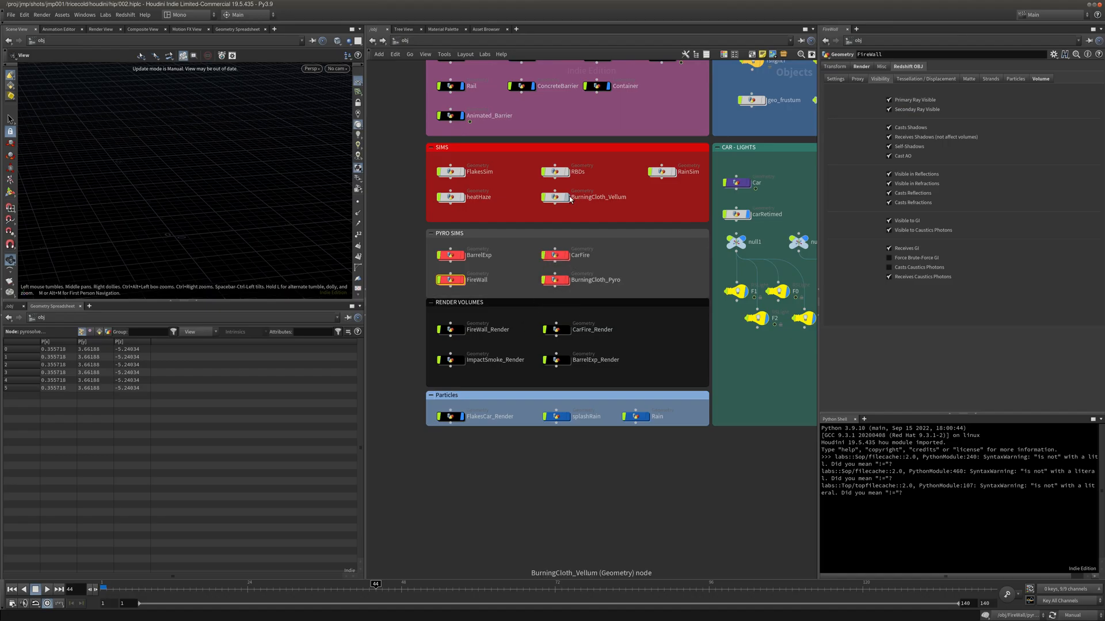
# Inspect BurningCloth_Vellum's Redshift OBJ Matte settings and move to the /out render-layer network
pyautogui.click(553, 196)
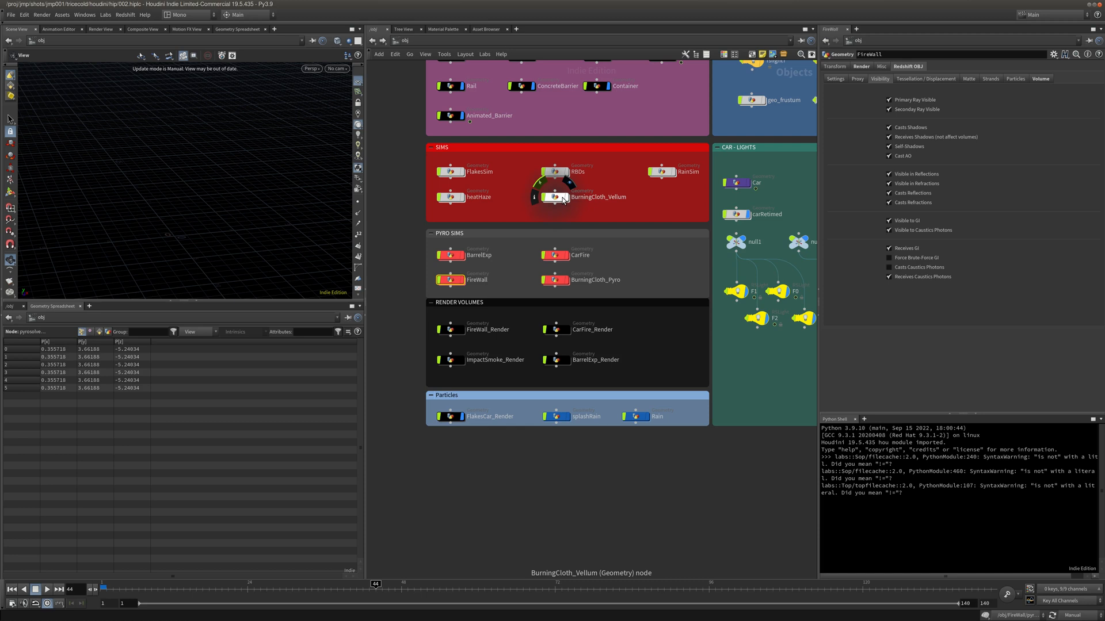
pyautogui.moveTo(564, 203)
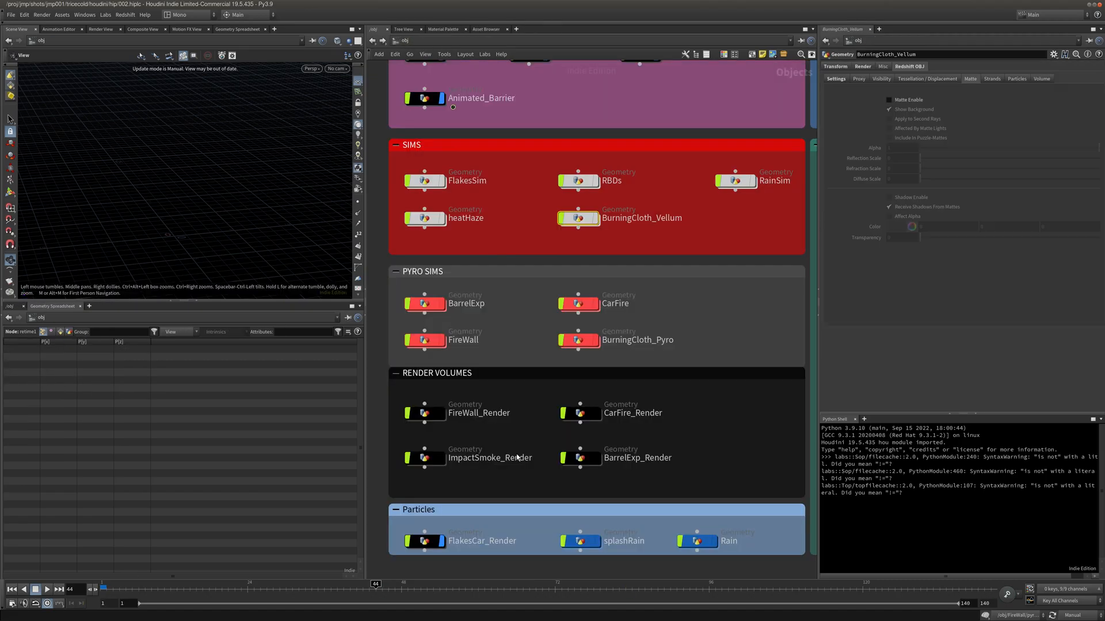
pyautogui.scroll(-3)
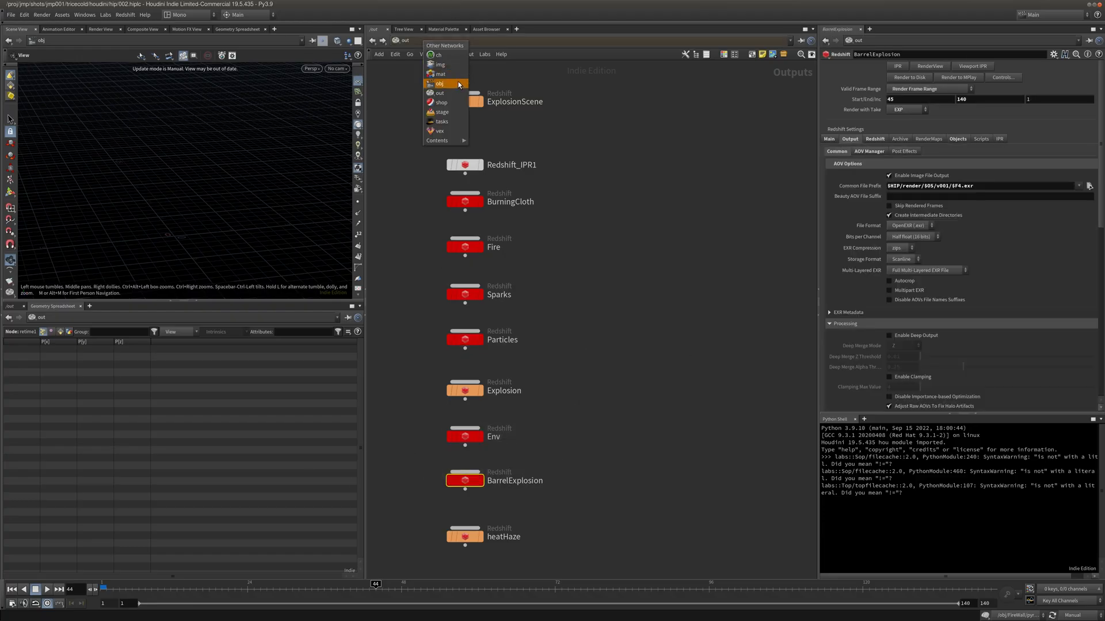
# Return to the /obj network and frame all nodes with the final render still visible
pyautogui.click(438, 83)
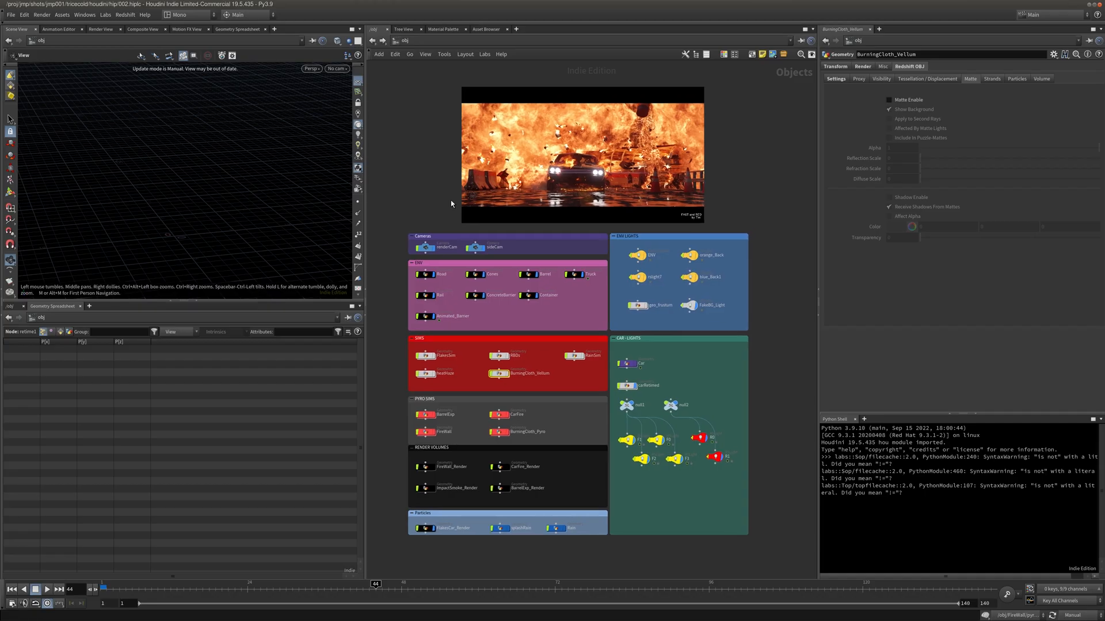
pyautogui.moveTo(403, 146)
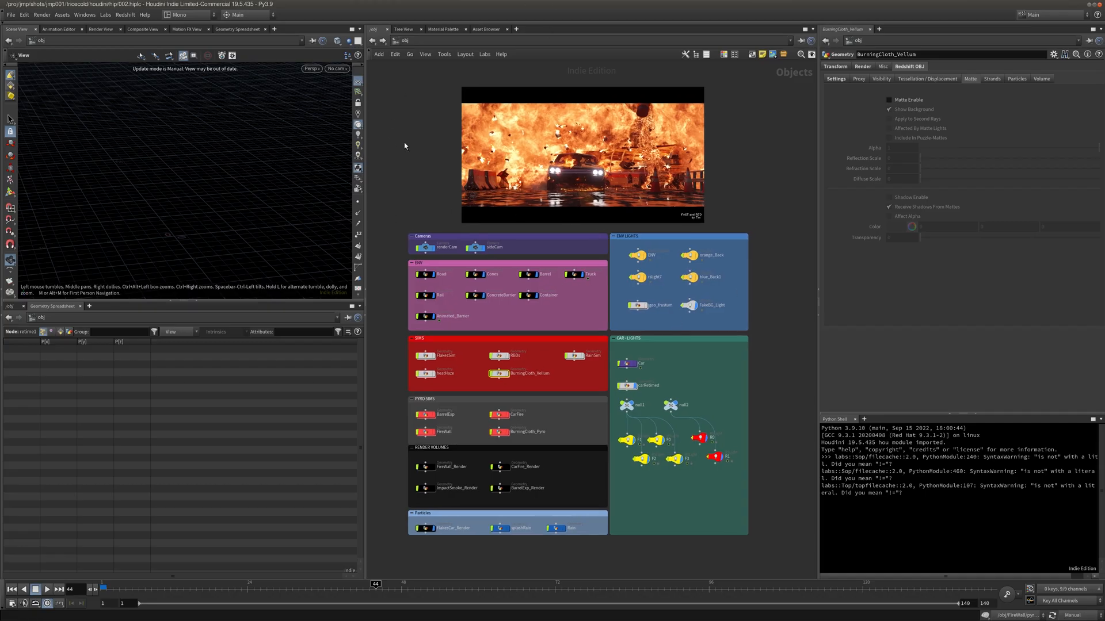